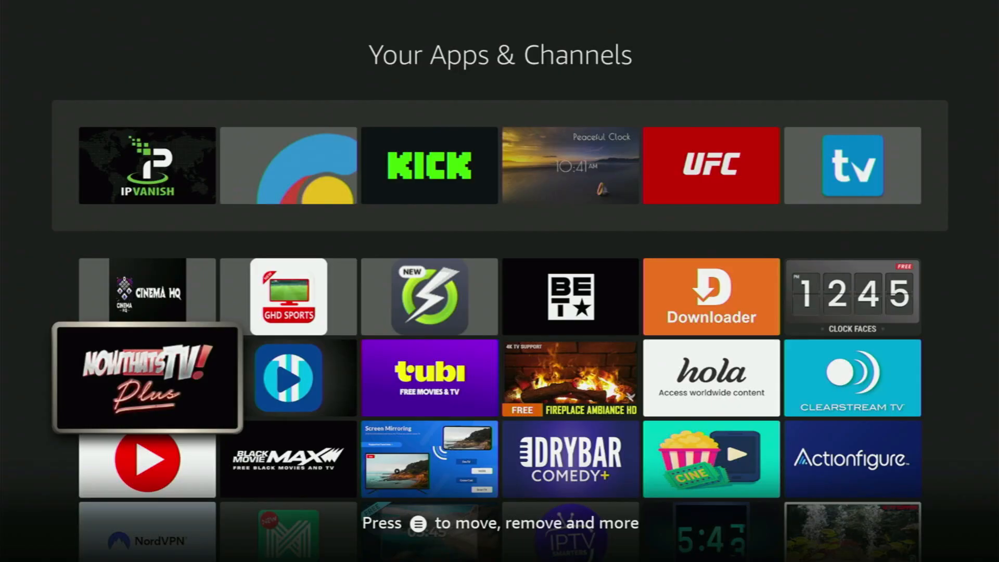
Browse Your Apps & Channels to its end and return to the home screen.
{"action": "scroll", "scroll_direction": "down", "scroll_amount": 3}
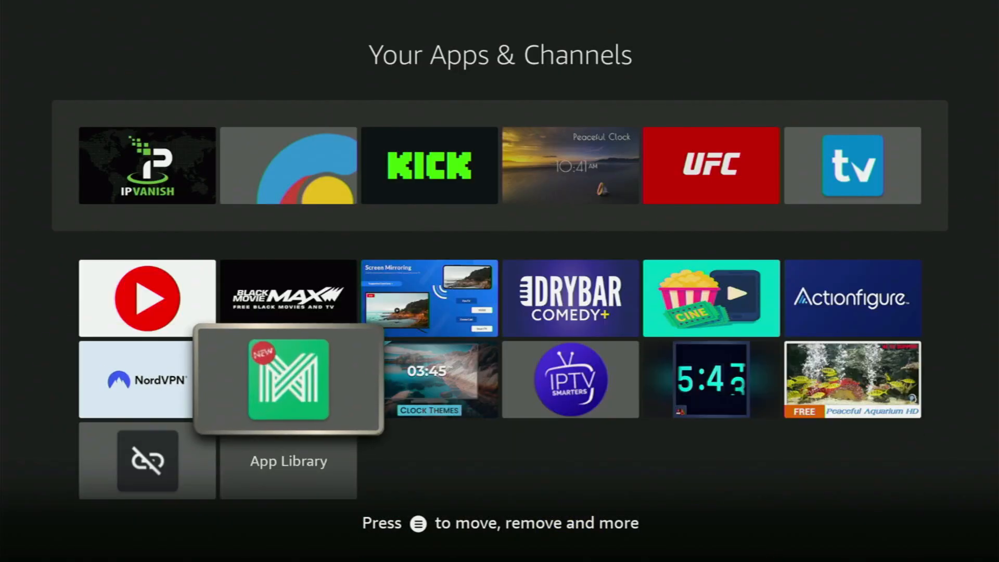
{"action": "scroll", "scroll_direction": "up", "scroll_amount": 3}
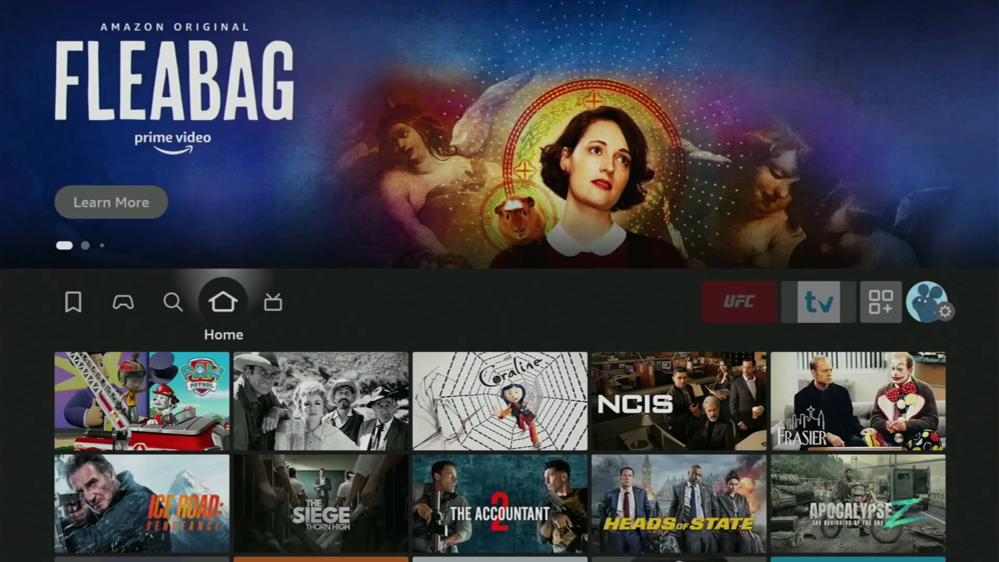
{"action": "left_click", "coordinate": [171, 302]}
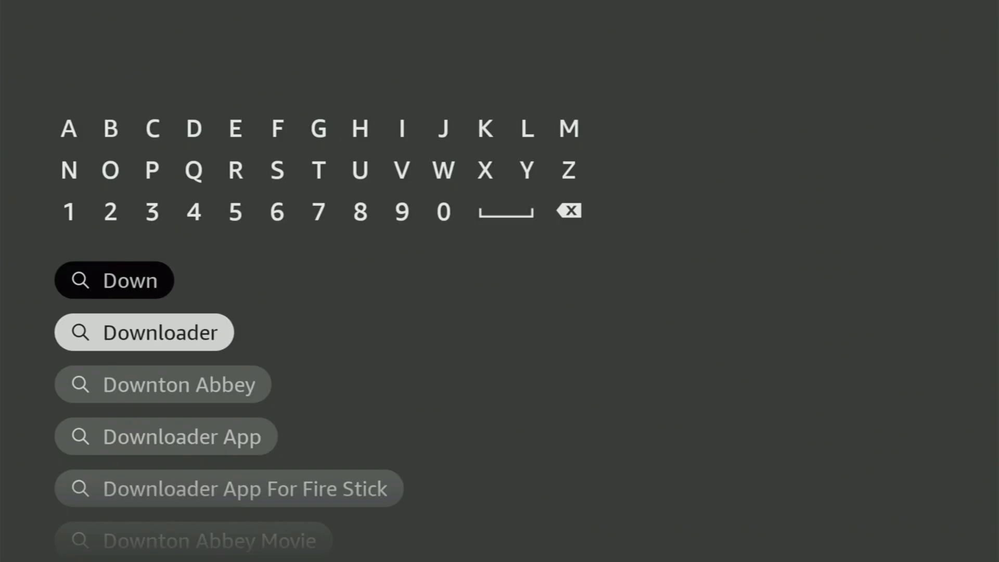
{"action": "left_click", "coordinate": [144, 331]}
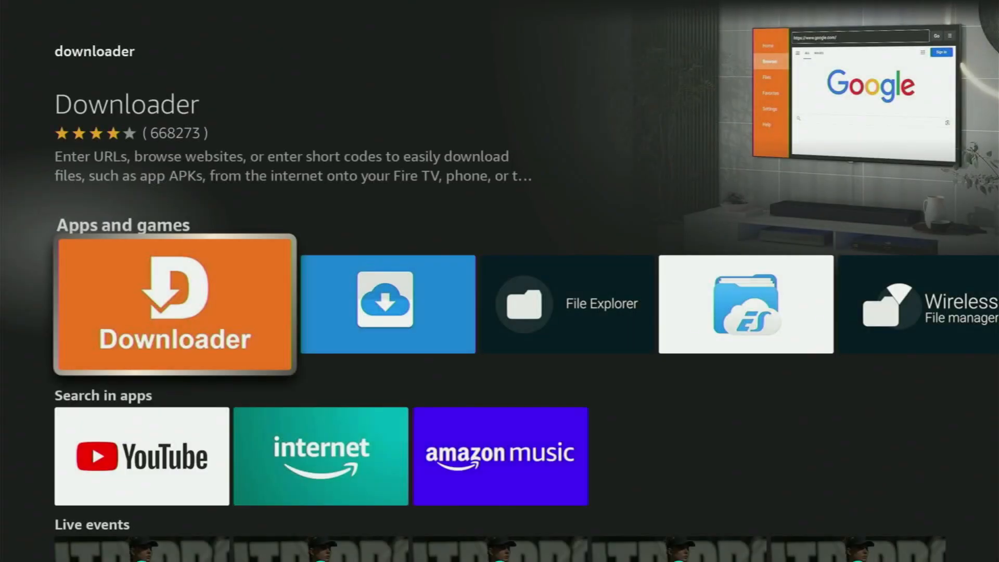
{"action": "scroll", "scroll_direction": "right", "scroll_amount": 3}
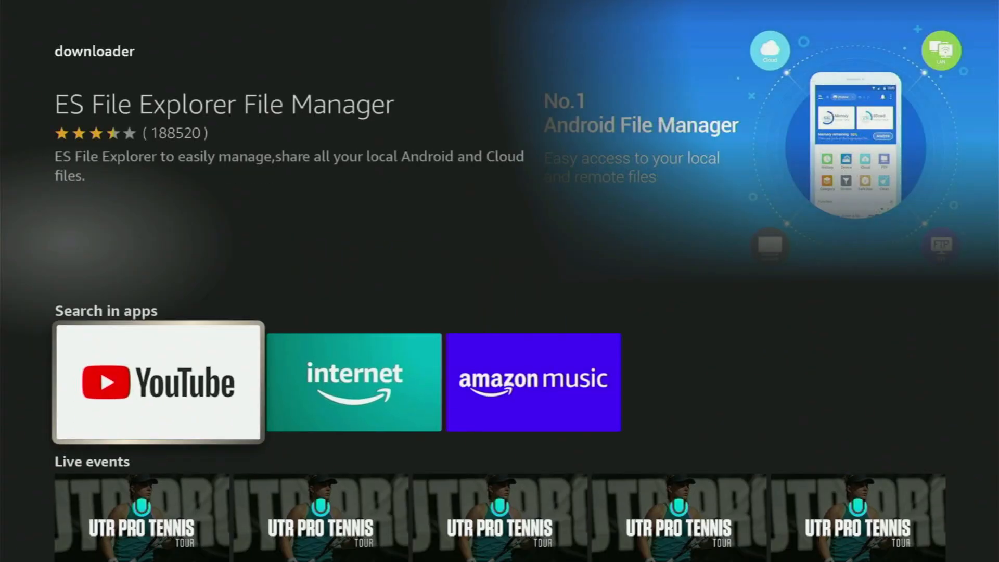
{"action": "scroll", "scroll_direction": "down", "scroll_amount": 3}
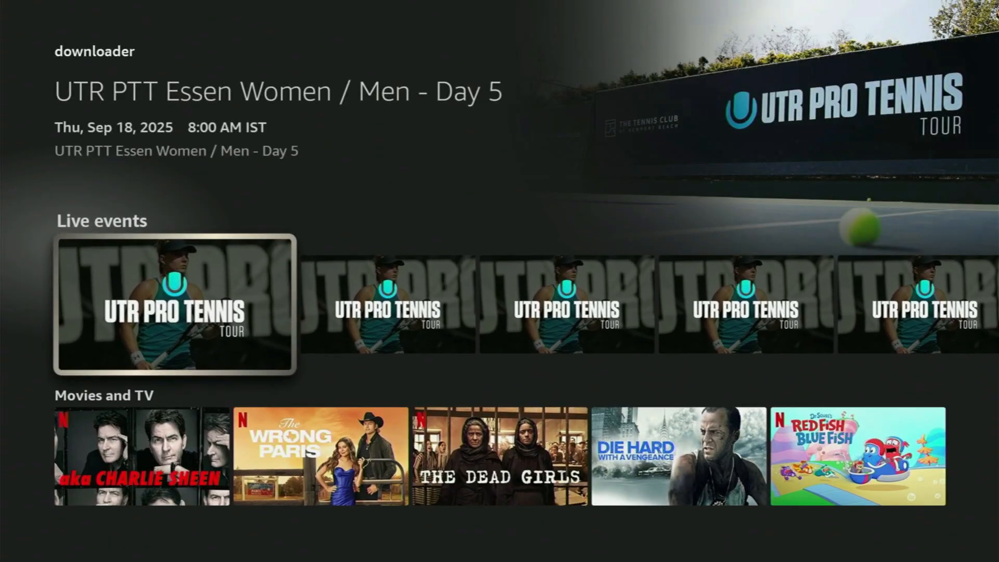
{"action": "scroll", "scroll_direction": "right", "scroll_amount": 3}
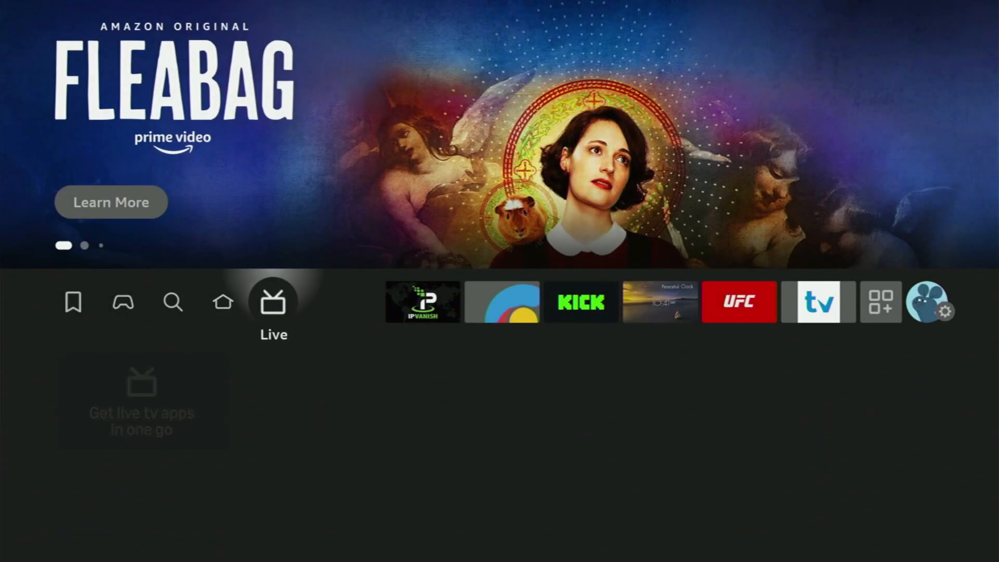
Go into Settings and My Fire TV, browsing its options list to the bottom and back.
{"action": "left_click", "coordinate": [949, 311]}
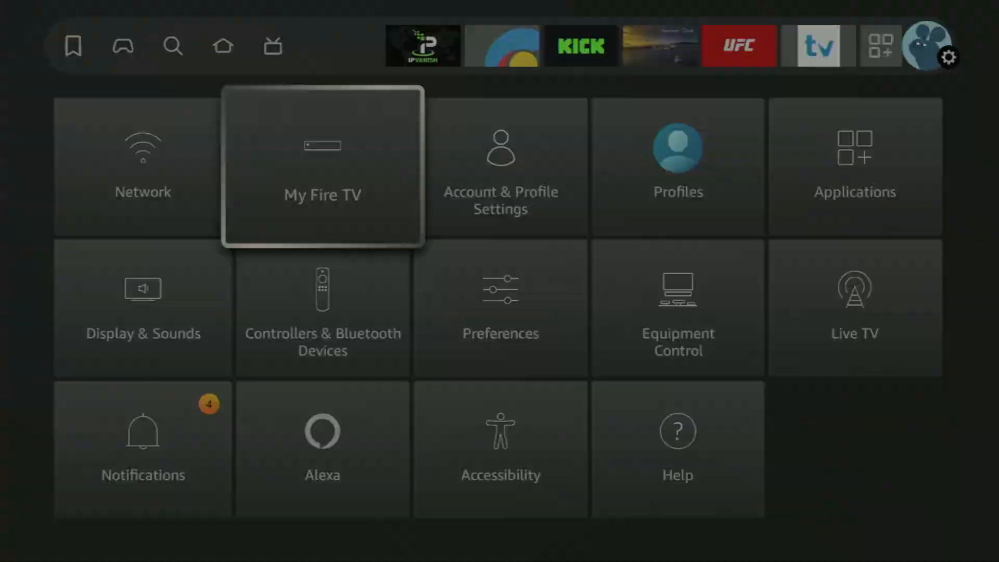
{"action": "left_click", "coordinate": [322, 165]}
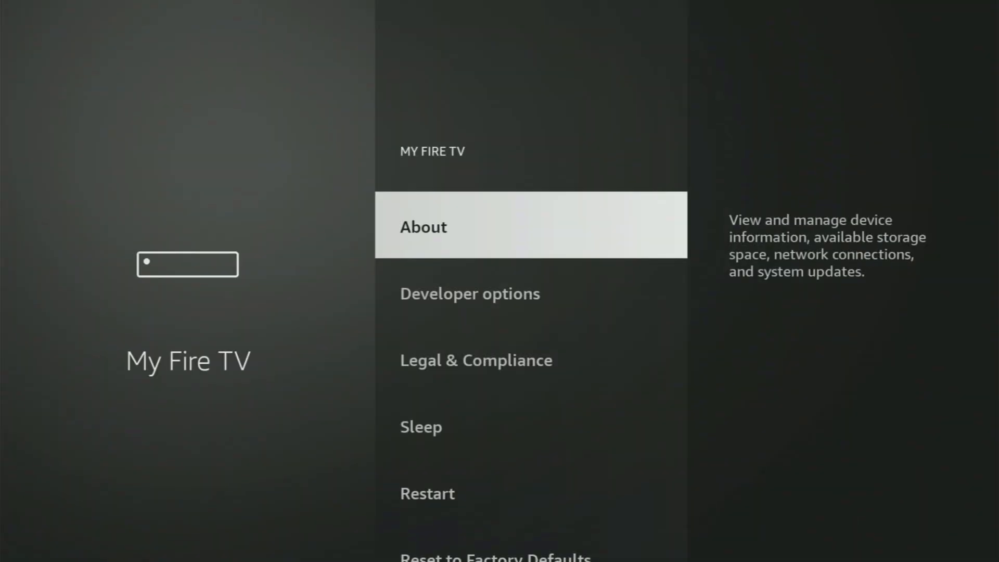
{"action": "scroll", "scroll_direction": "down", "scroll_amount": 3}
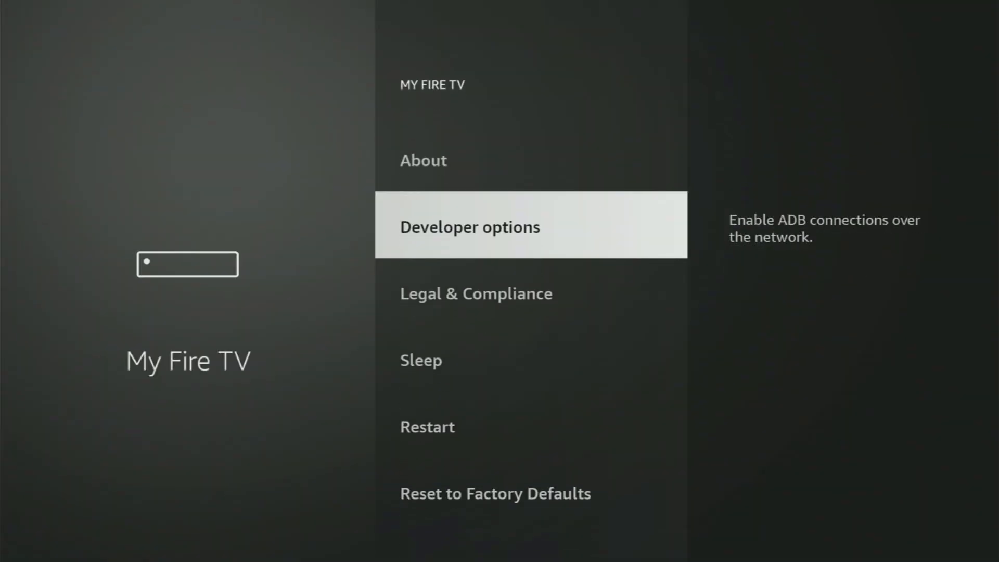
{"action": "scroll", "scroll_direction": "down", "scroll_amount": 3}
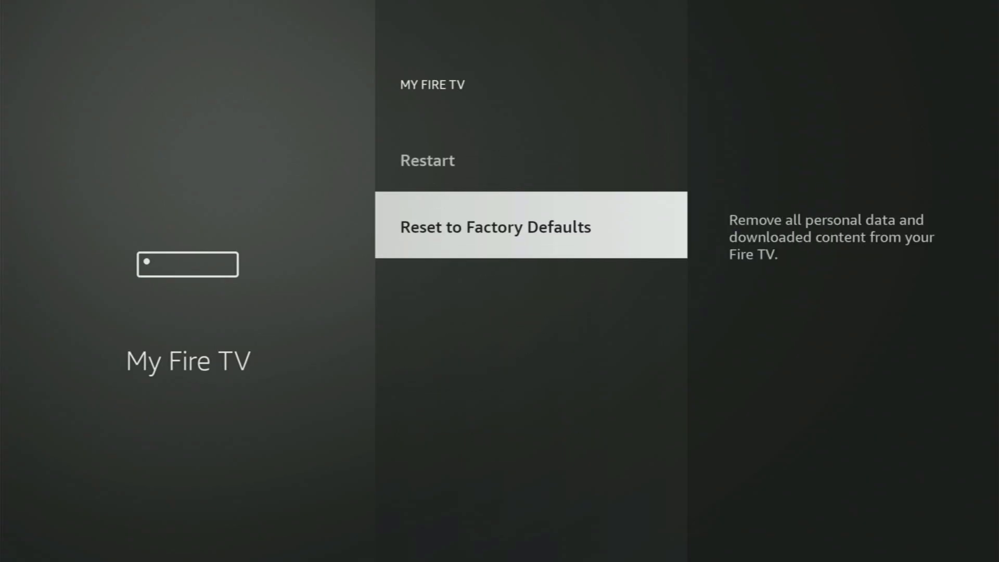
{"action": "scroll", "scroll_direction": "up", "scroll_amount": 3}
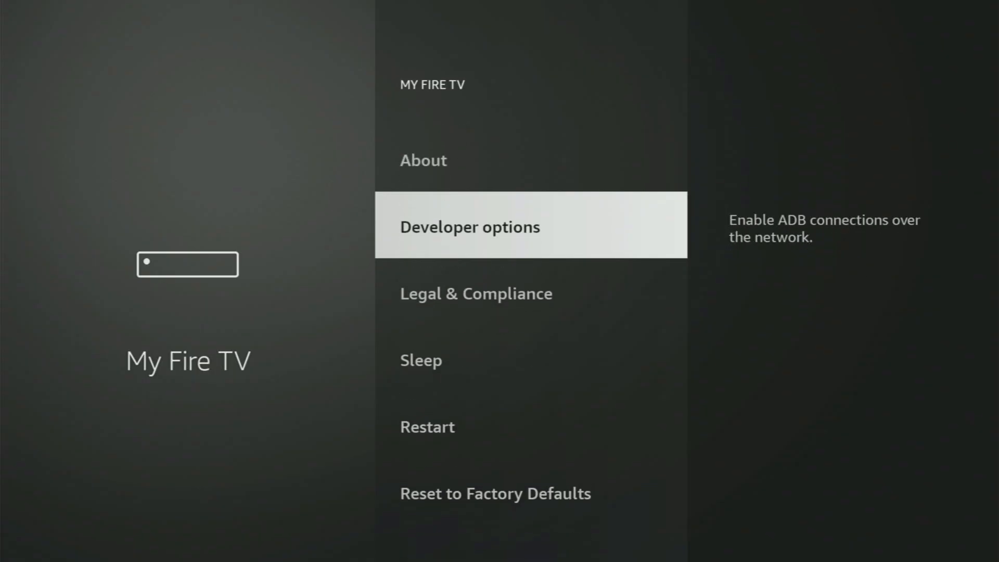
{"action": "scroll", "scroll_direction": "down", "scroll_amount": 3}
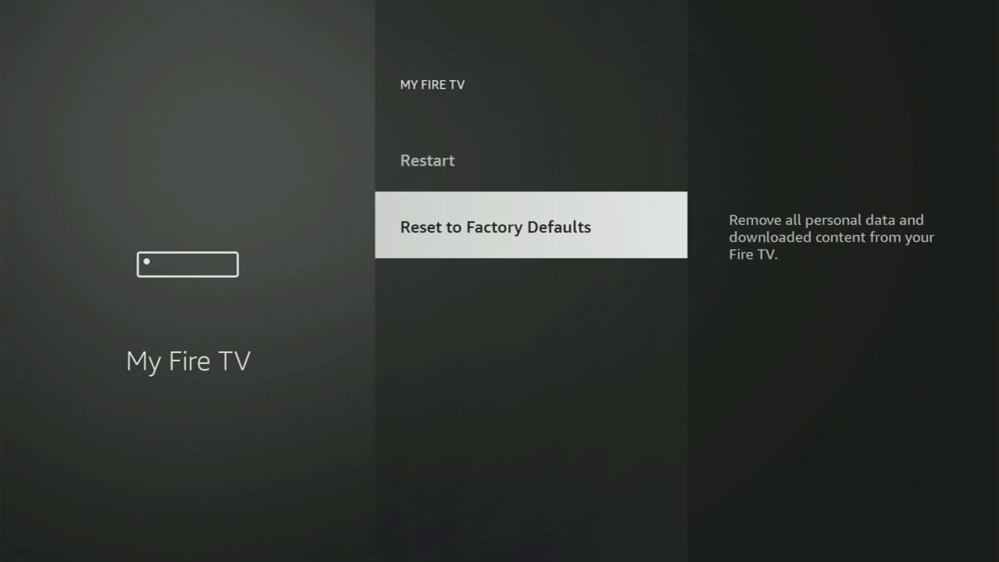
{"action": "scroll", "scroll_direction": "up", "scroll_amount": 3}
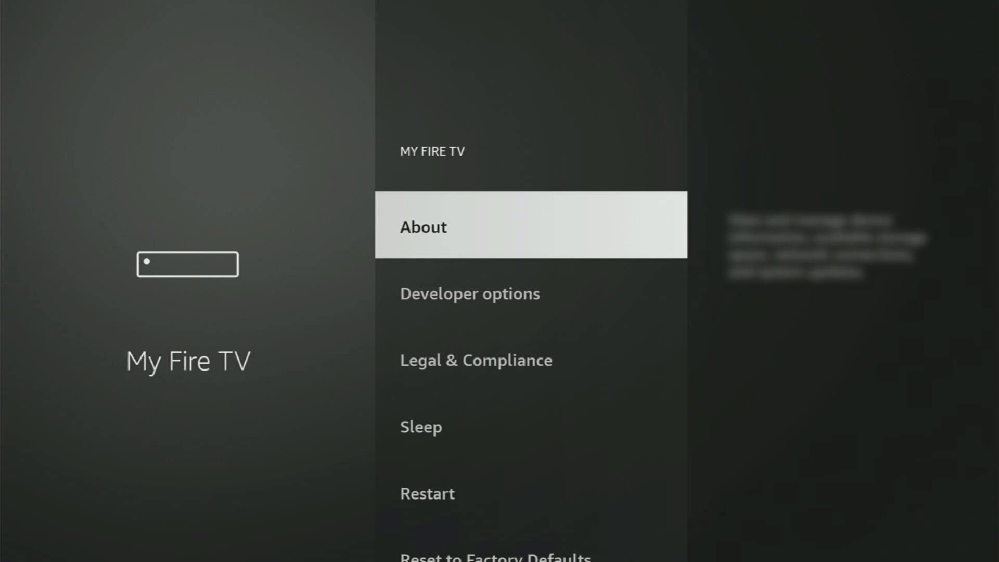
Enter Developer options, showing ADB debugging turned on.
{"action": "left_click", "coordinate": [424, 226]}
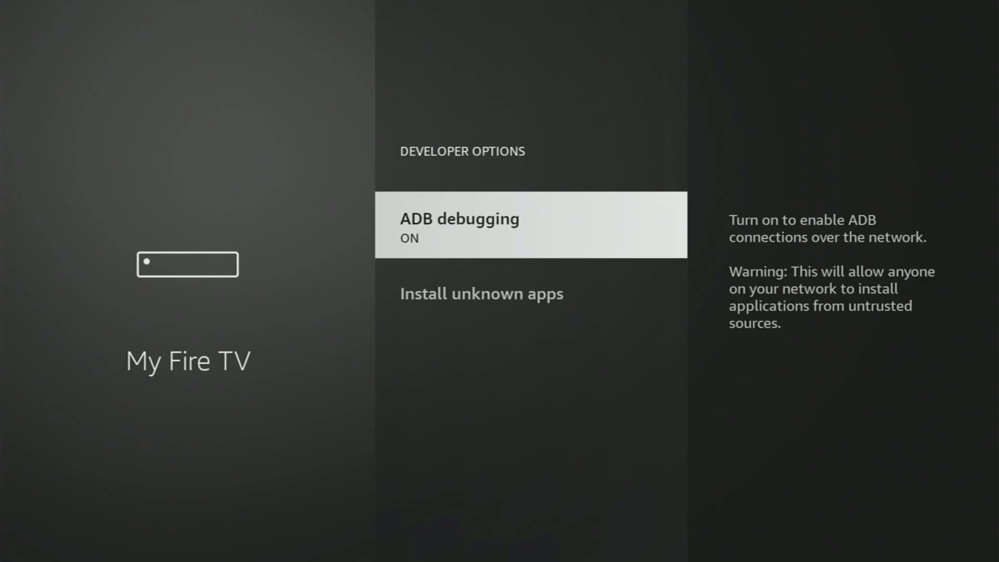
Browse the Install unknown apps list to confirm Downloader is ON, then return home.
{"action": "scroll", "scroll_direction": "down", "scroll_amount": 3}
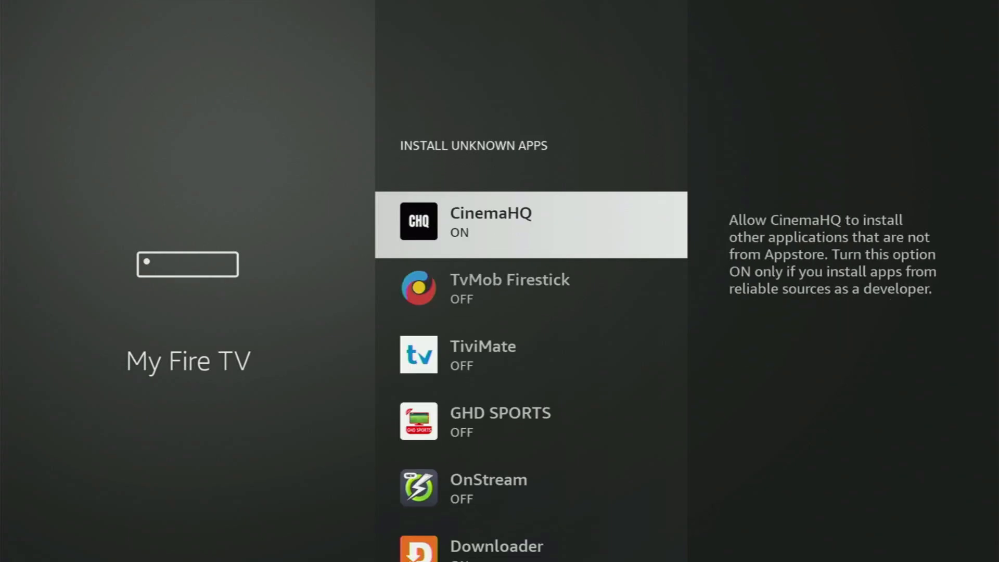
{"action": "scroll", "scroll_direction": "down", "scroll_amount": 3}
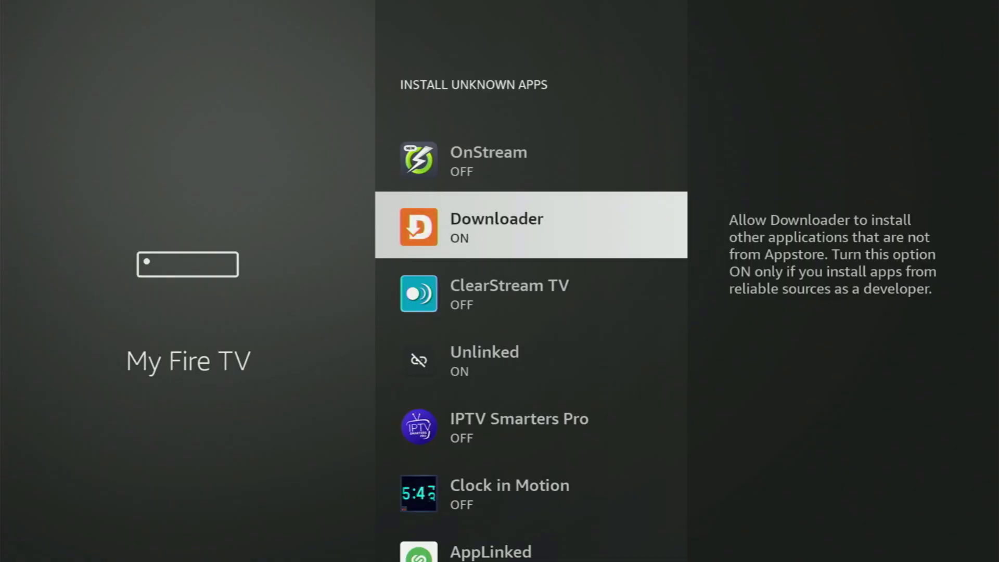
{"action": "scroll", "scroll_direction": "down", "scroll_amount": 3}
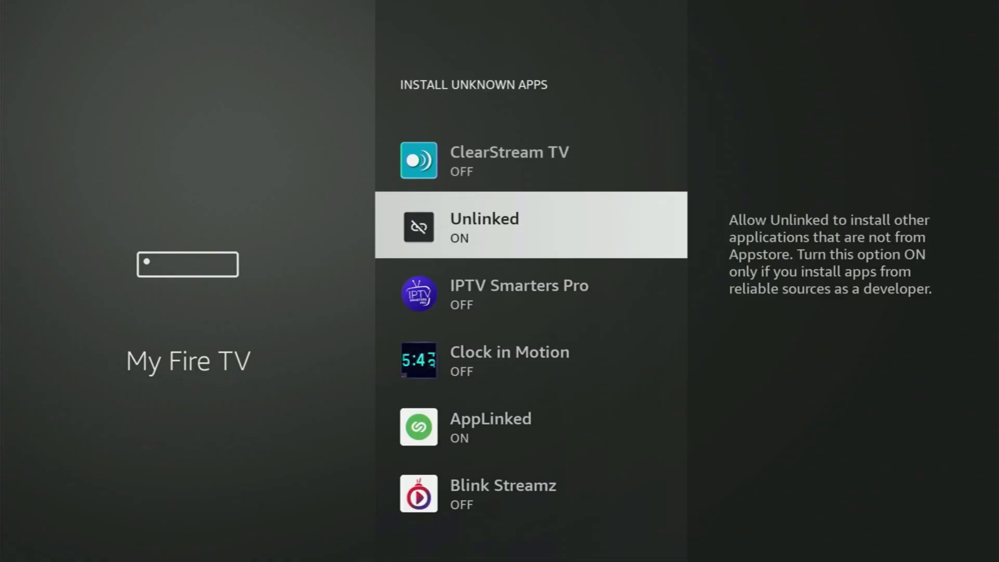
{"action": "scroll", "scroll_direction": "down", "scroll_amount": 3}
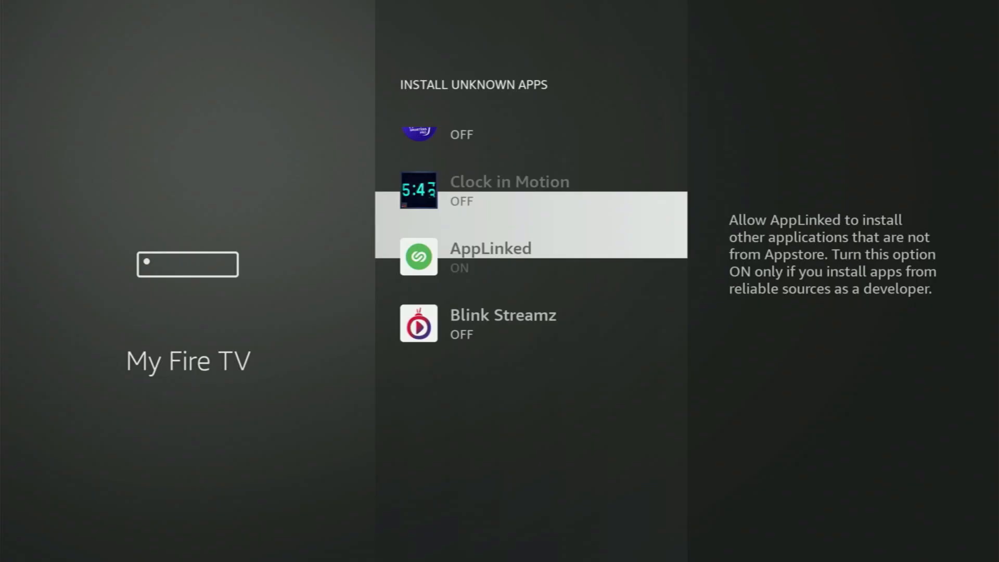
{"action": "scroll", "scroll_direction": "up", "scroll_amount": 3}
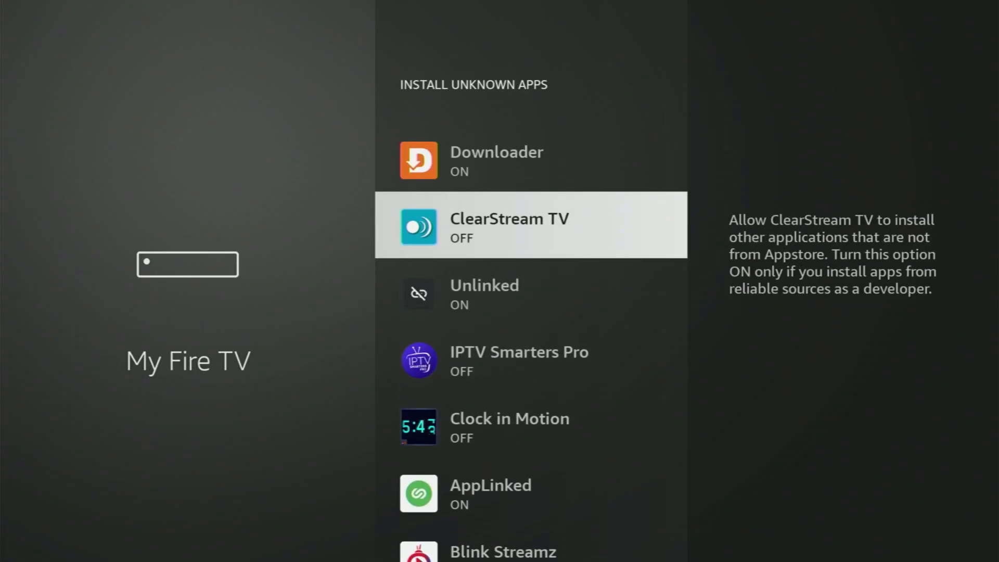
{"action": "scroll", "scroll_direction": "up", "scroll_amount": 3}
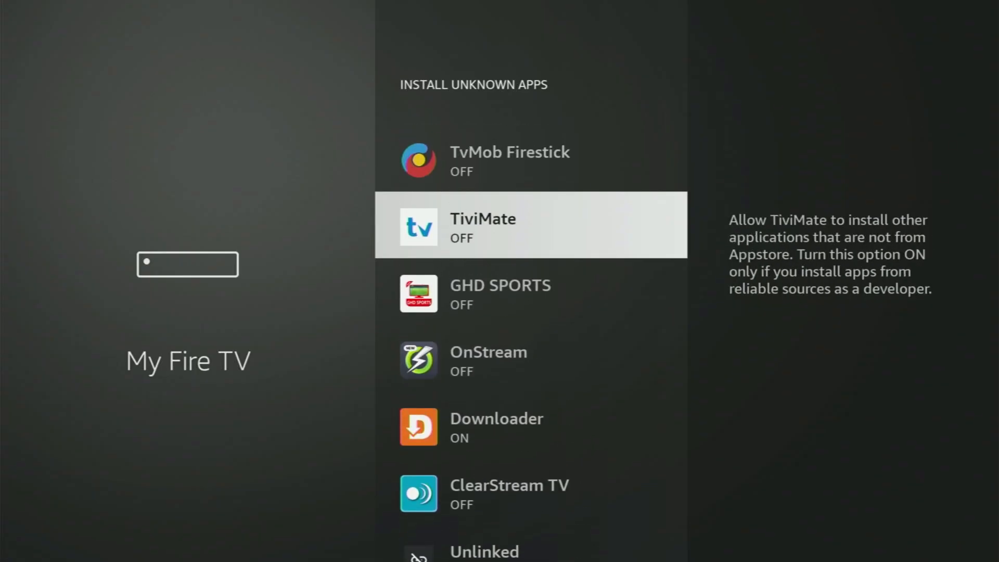
{"action": "scroll", "scroll_direction": "up", "scroll_amount": 3}
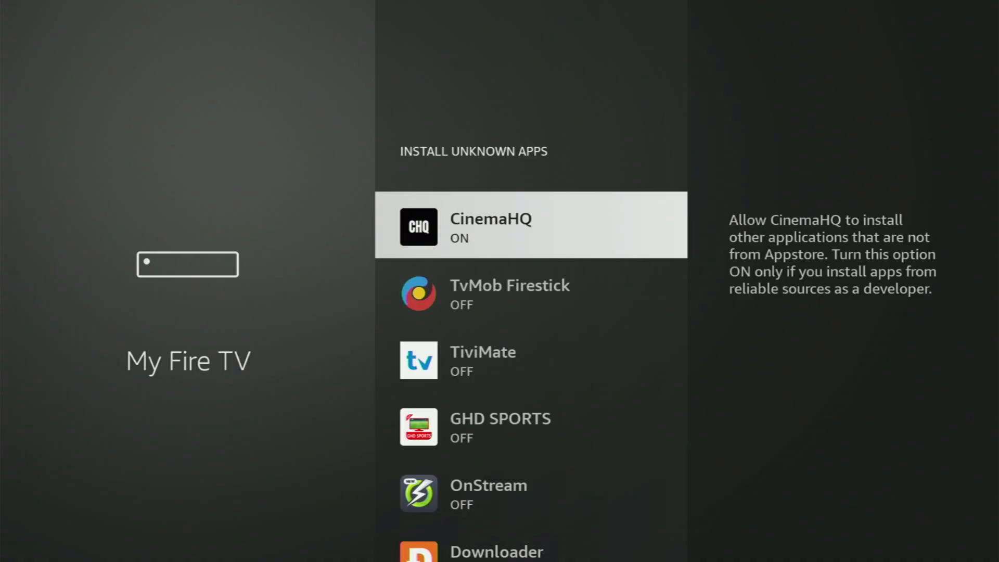
{"action": "scroll", "scroll_direction": "down", "scroll_amount": 3}
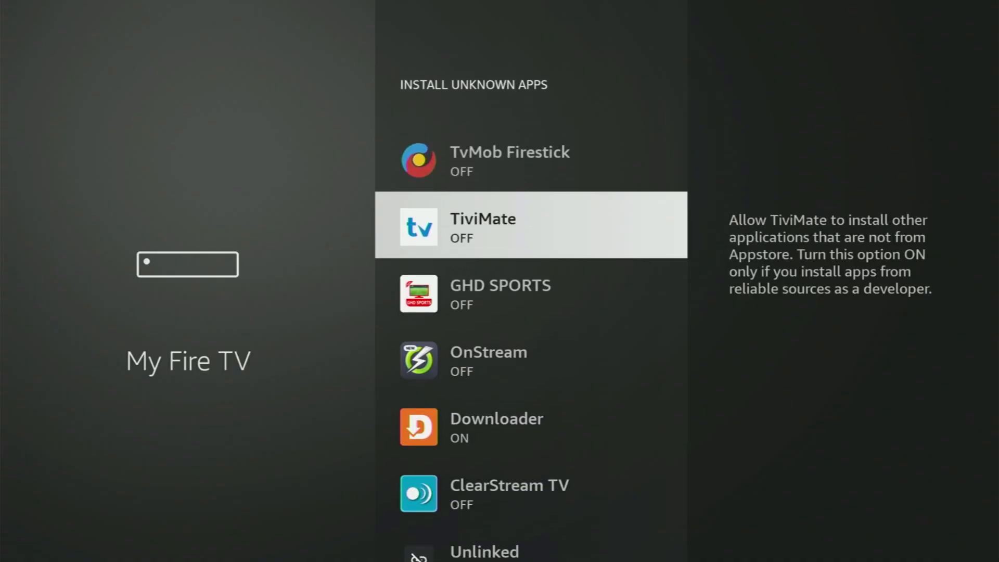
{"action": "scroll", "scroll_direction": "down", "scroll_amount": 3}
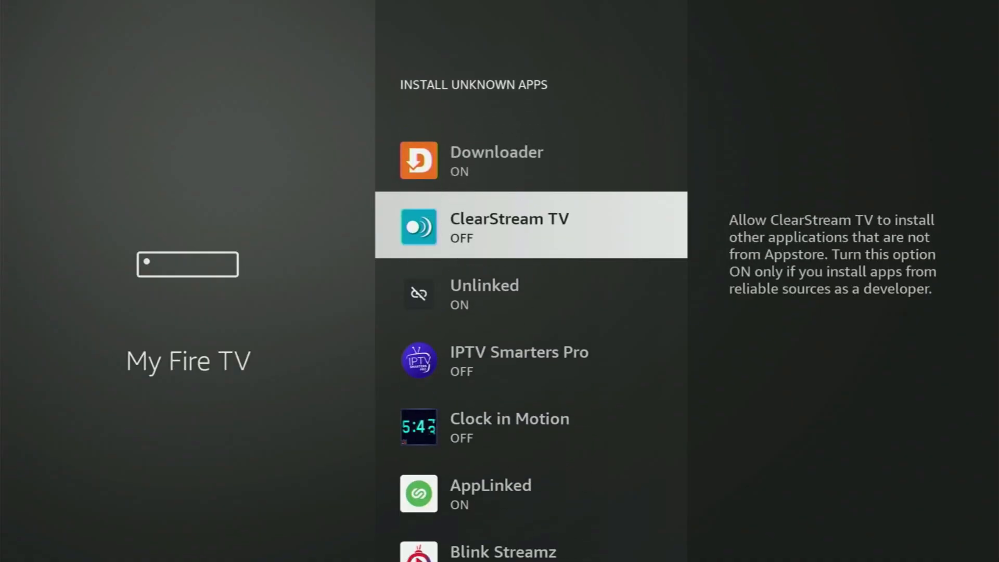
{"action": "scroll", "scroll_direction": "down", "scroll_amount": 3}
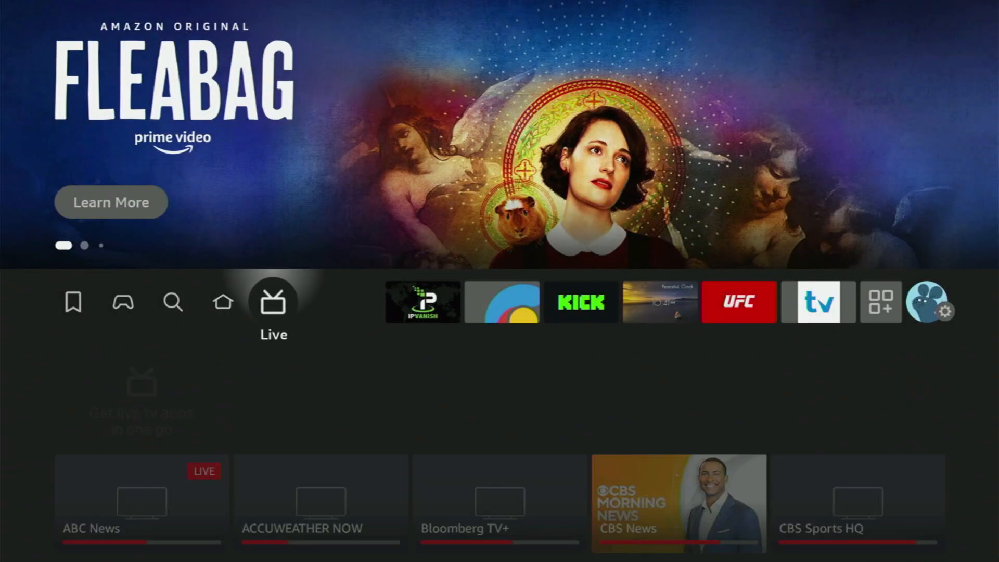
Launch NordVPN from the Your Apps & Channels collection.
{"action": "left_click", "coordinate": [881, 302]}
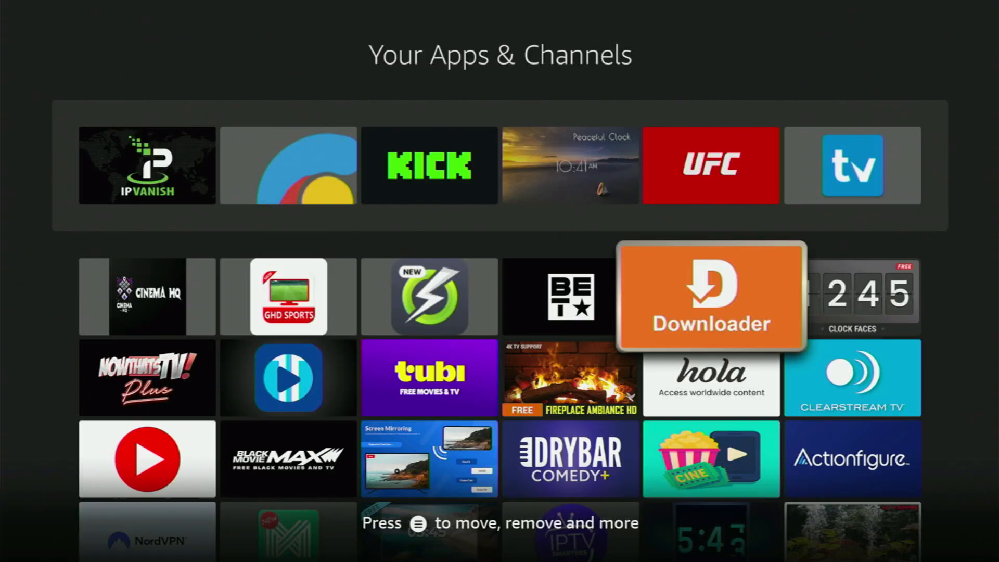
{"action": "scroll", "scroll_direction": "down", "scroll_amount": 3}
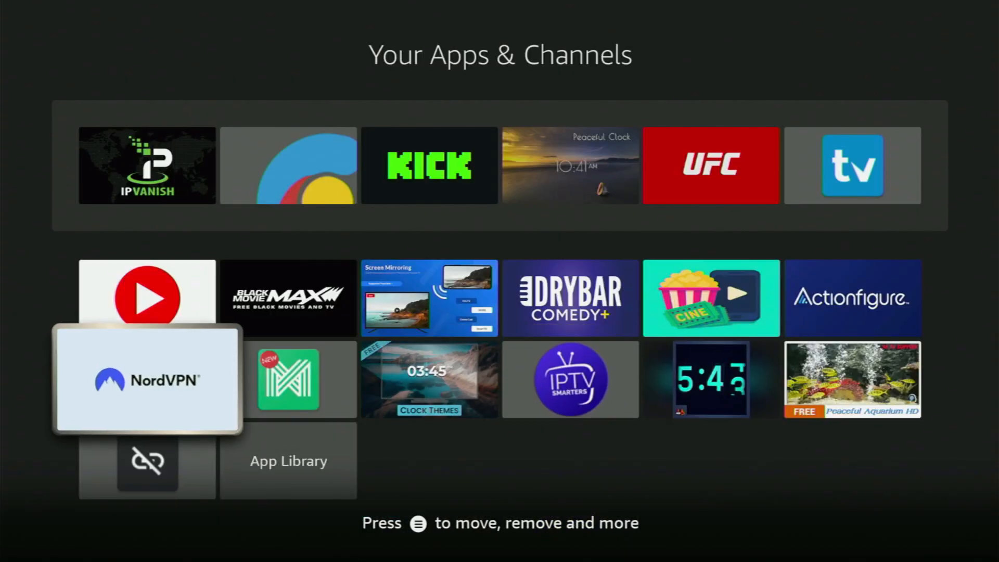
{"action": "left_click", "coordinate": [147, 378]}
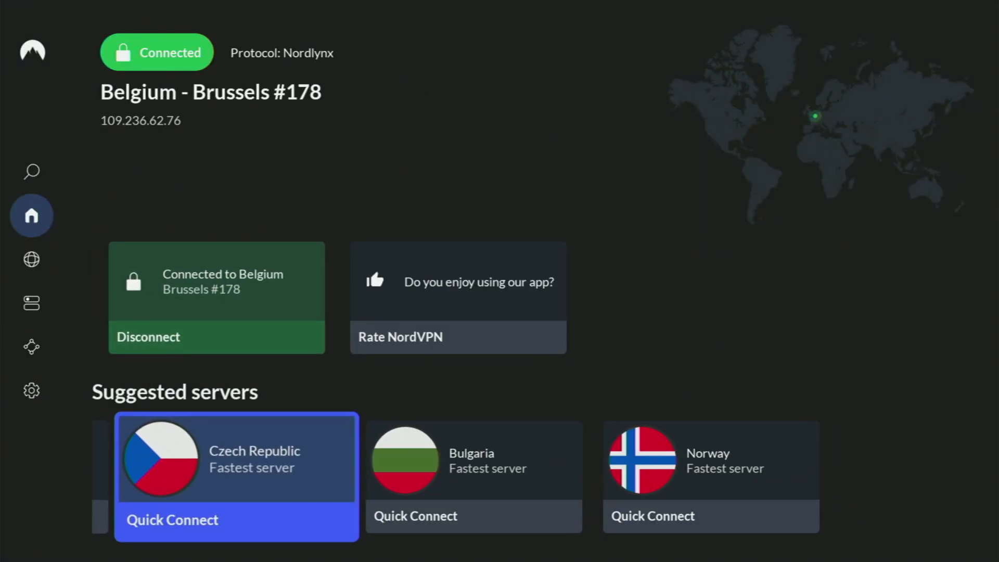
Browse NordVPN's country list to Sweden and Quick Connect to a Stockholm server.
{"action": "left_click", "coordinate": [30, 259]}
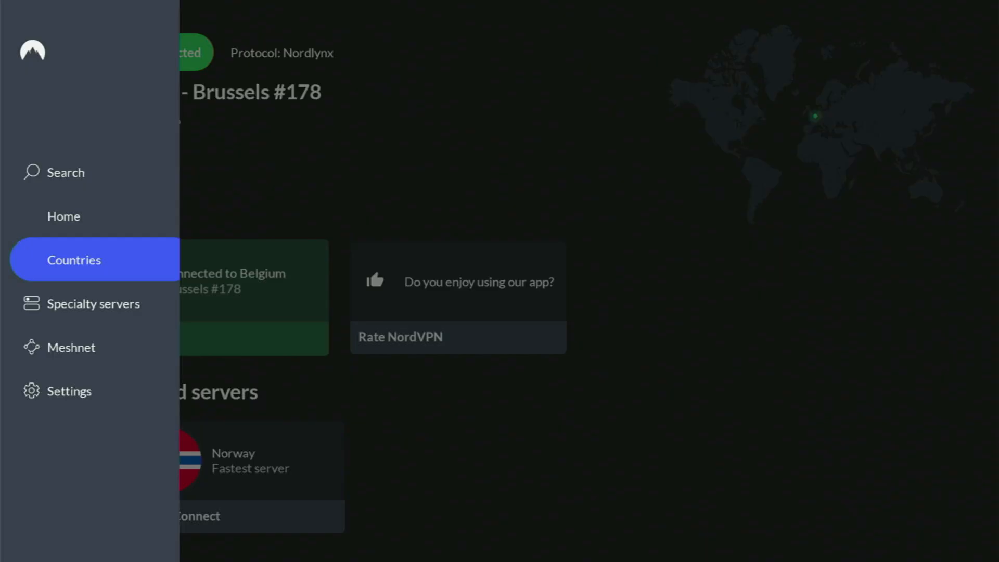
{"action": "left_click", "coordinate": [74, 259]}
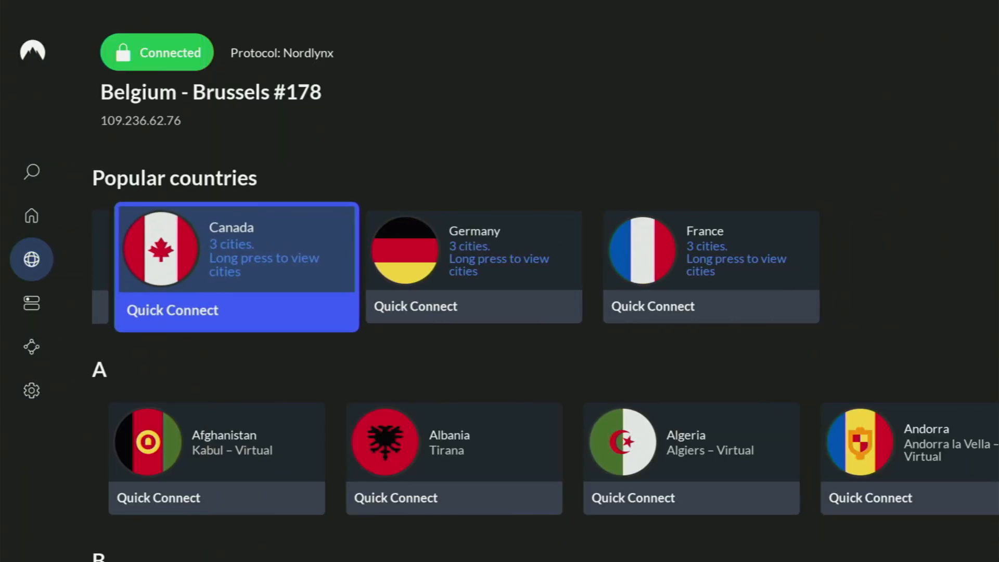
{"action": "scroll", "scroll_direction": "down", "scroll_amount": 3}
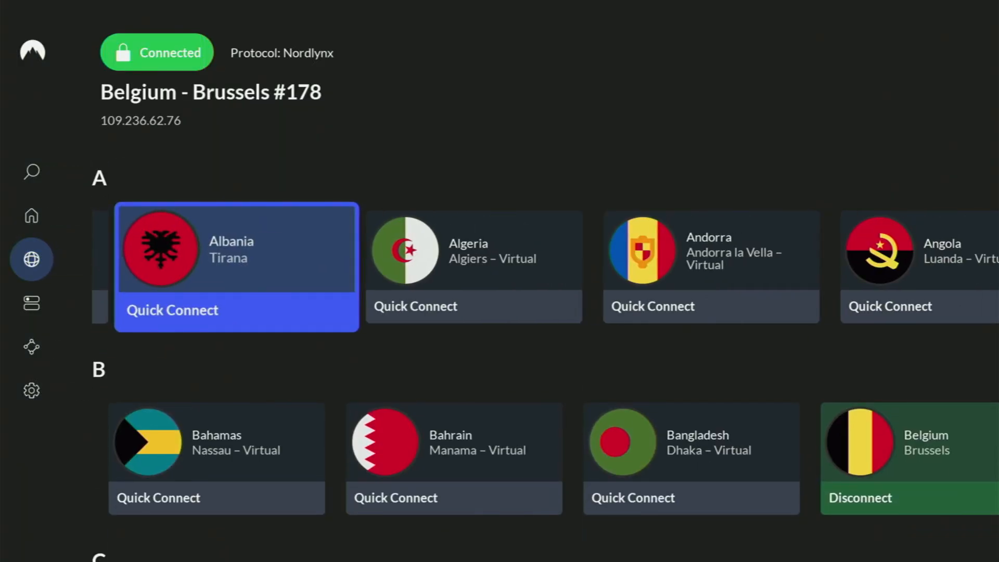
{"action": "scroll", "scroll_direction": "right", "scroll_amount": 3}
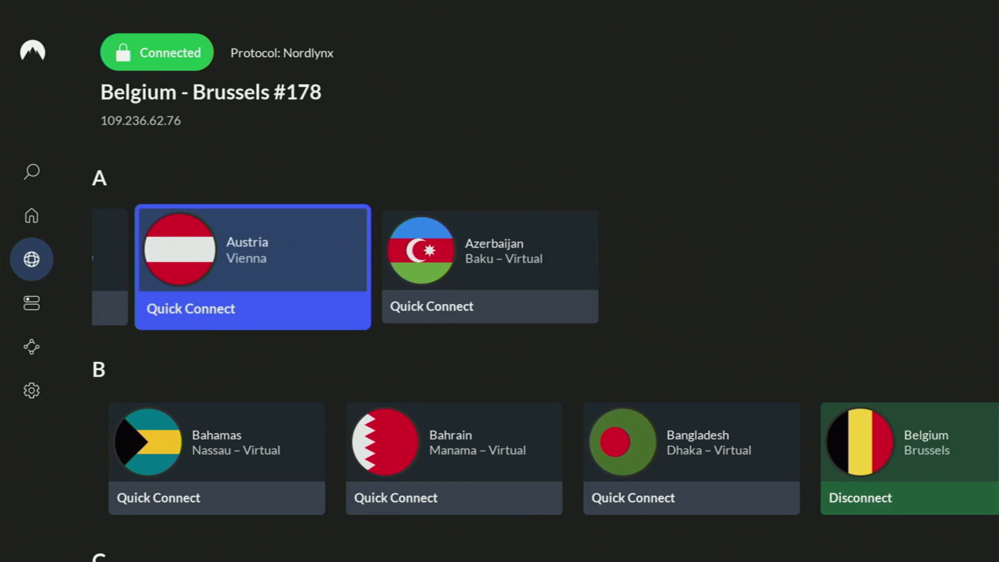
{"action": "scroll", "scroll_direction": "down", "scroll_amount": 3}
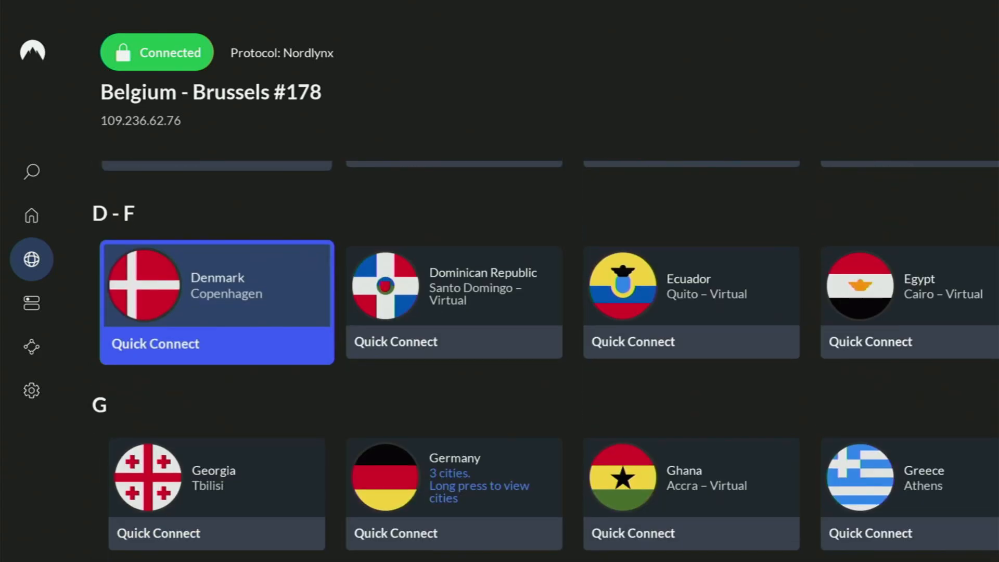
{"action": "scroll", "scroll_direction": "down", "scroll_amount": 3}
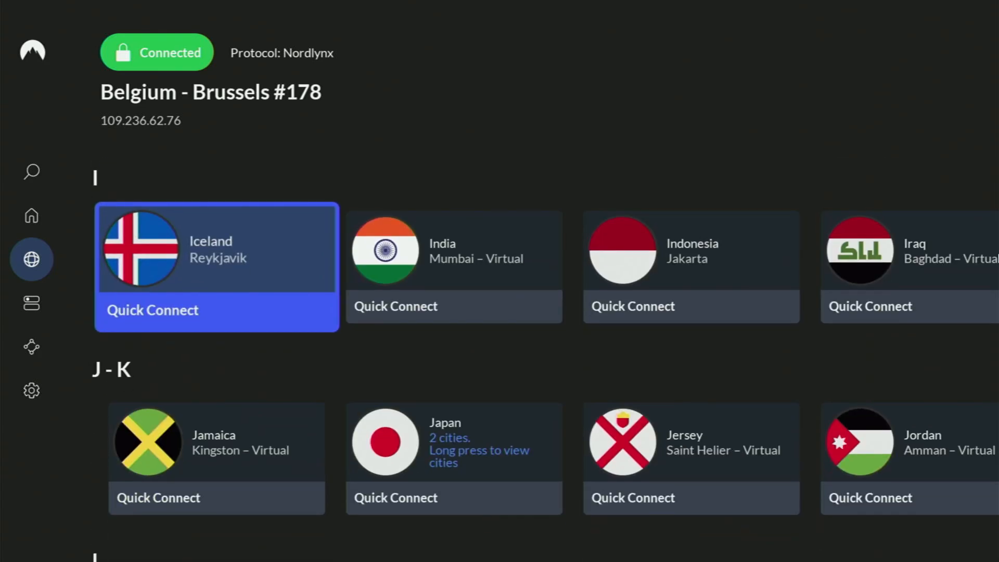
{"action": "scroll", "scroll_direction": "down", "scroll_amount": 3}
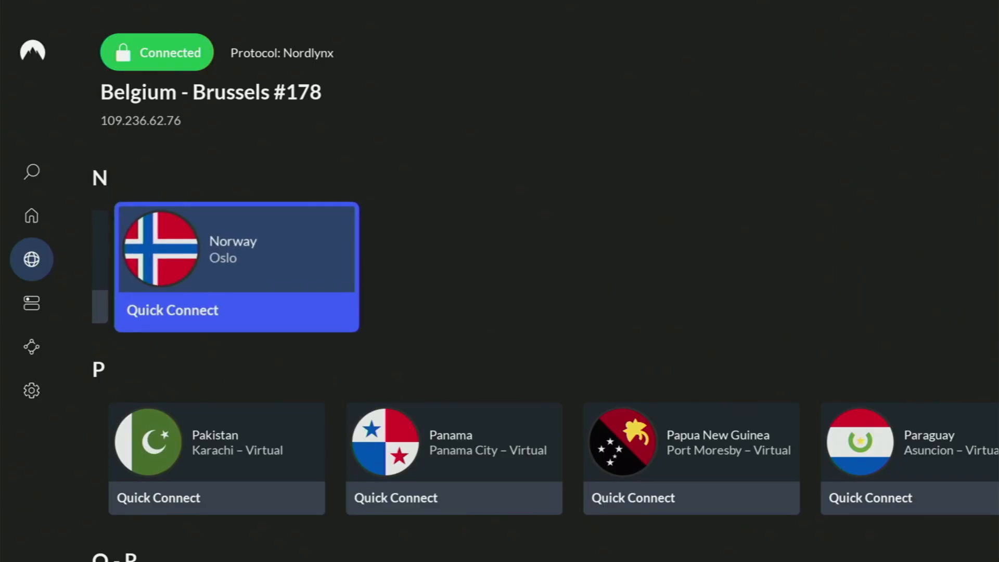
{"action": "scroll", "scroll_direction": "down", "scroll_amount": 3}
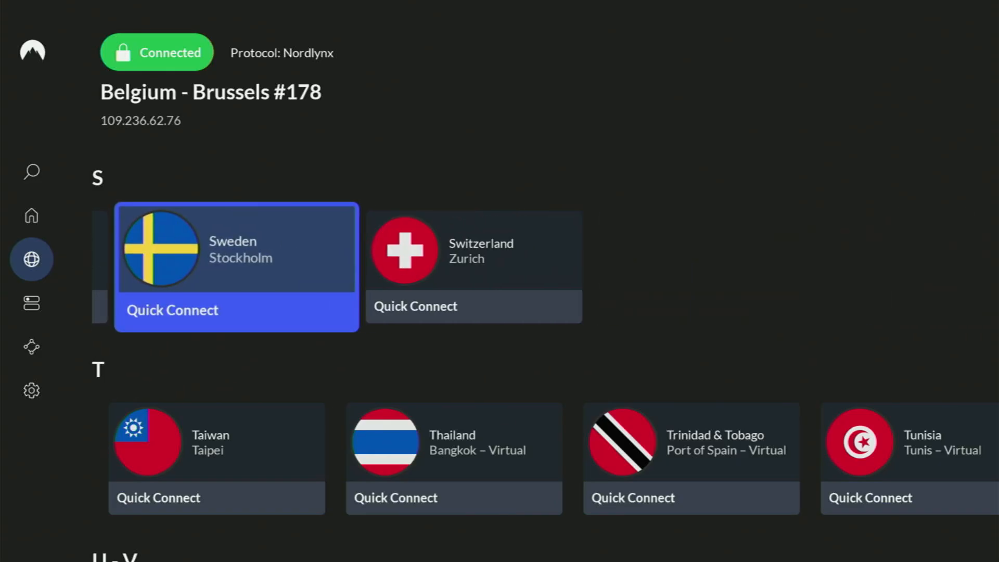
{"action": "left_click", "coordinate": [172, 310]}
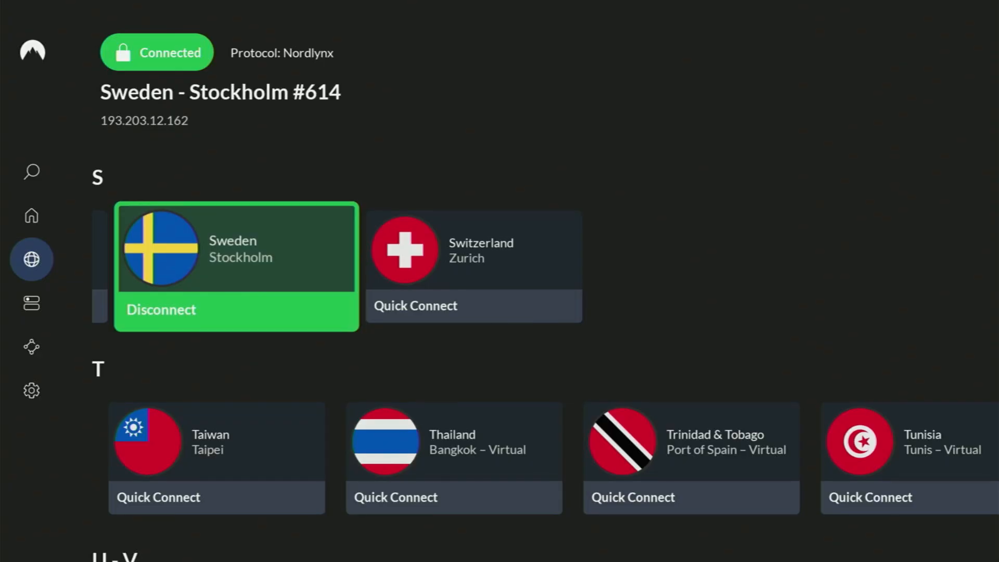
{"action": "scroll", "scroll_direction": "down", "scroll_amount": 3}
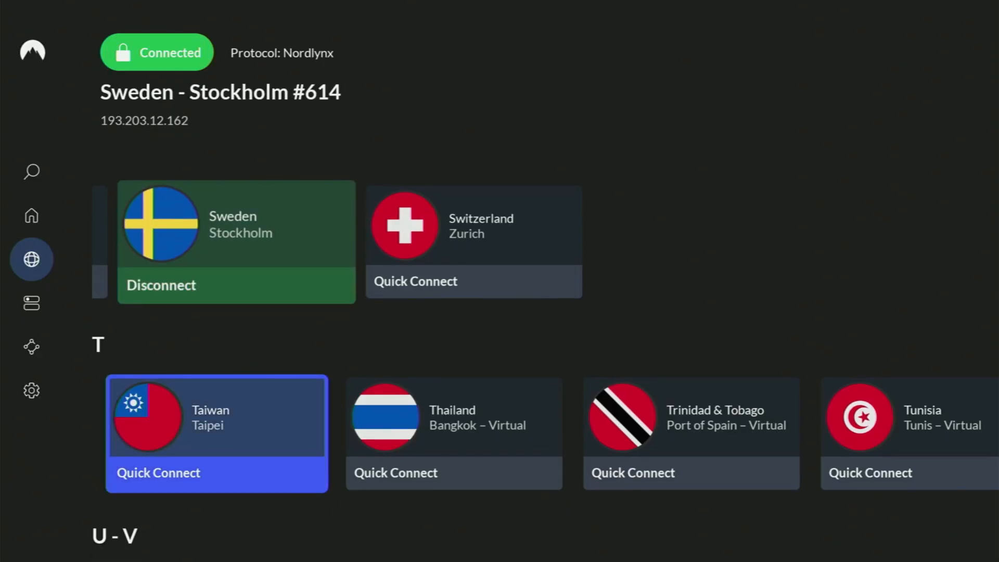
{"action": "scroll", "scroll_direction": "down", "scroll_amount": 3}
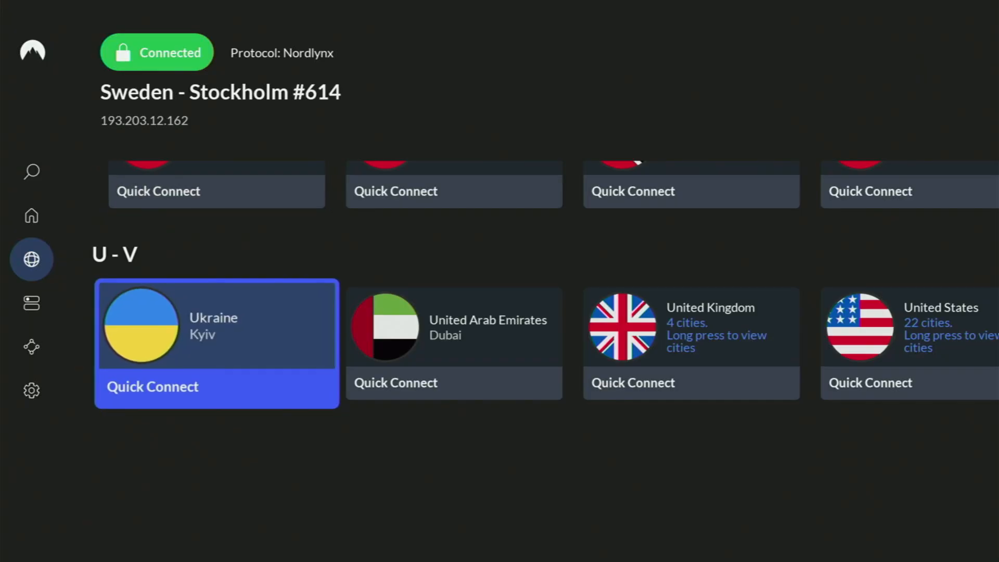
{"action": "scroll", "scroll_direction": "right", "scroll_amount": 3}
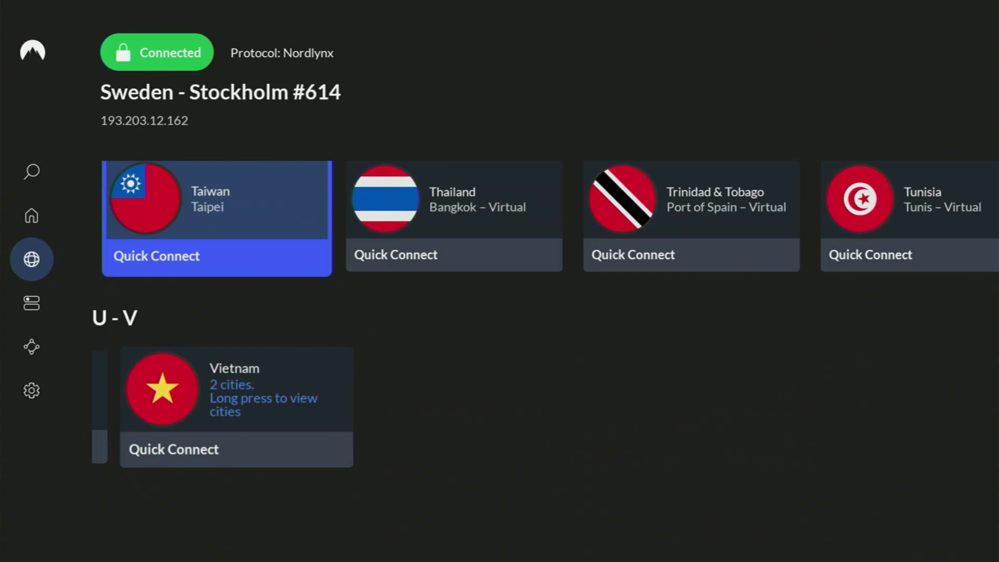
{"action": "scroll", "scroll_direction": "up", "scroll_amount": 3}
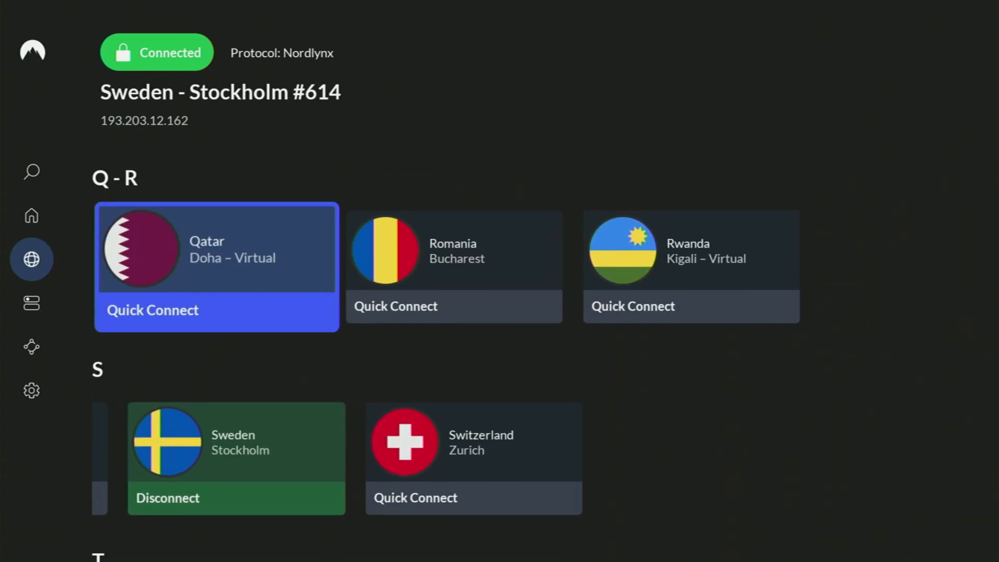
{"action": "scroll", "scroll_direction": "up", "scroll_amount": 3}
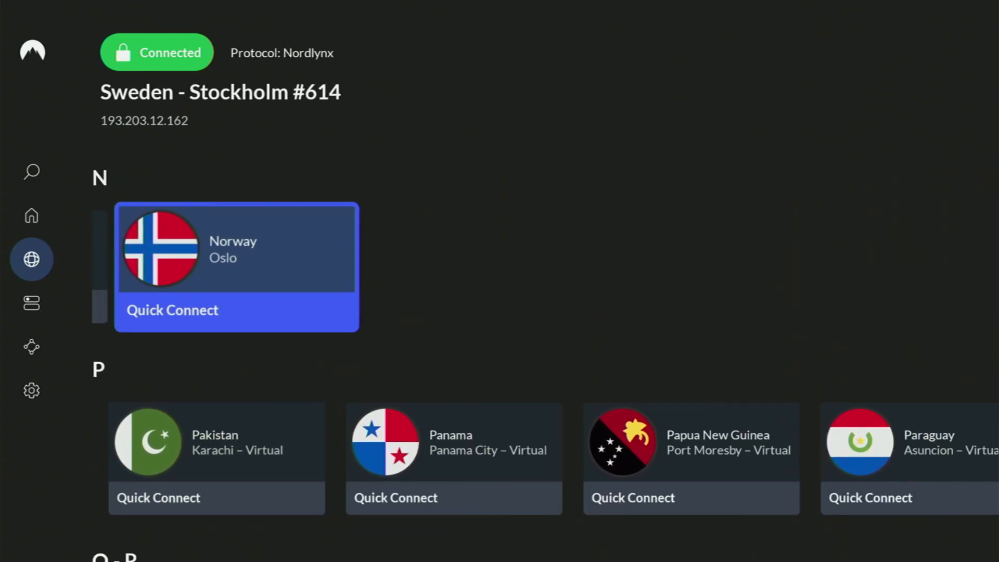
{"action": "scroll", "scroll_direction": "up", "scroll_amount": 3}
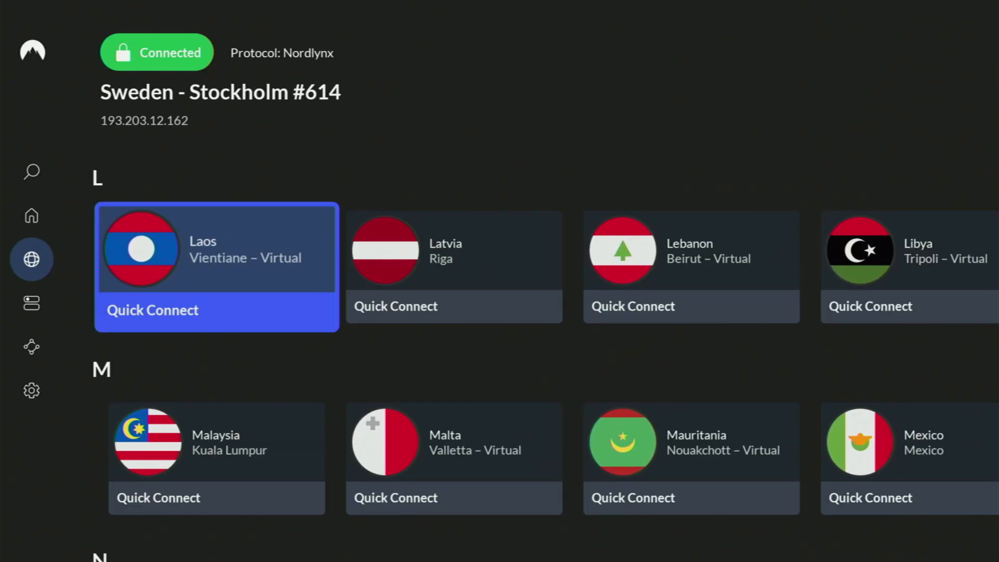
{"action": "scroll", "scroll_direction": "up", "scroll_amount": 3}
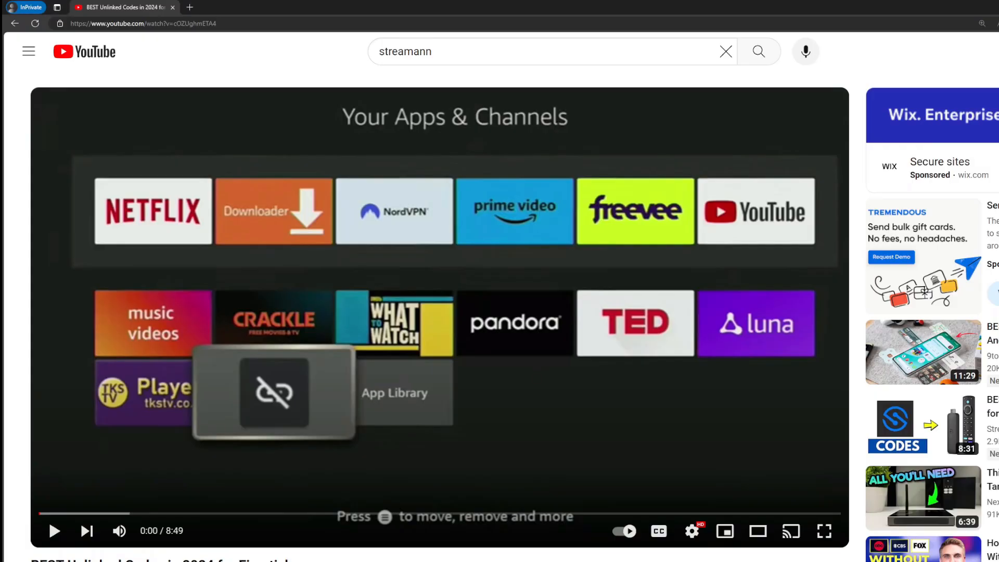
Scroll past the video description to the pinned NordVPN offer comment and select its link.
{"action": "scroll", "scroll_direction": "down", "scroll_amount": 3}
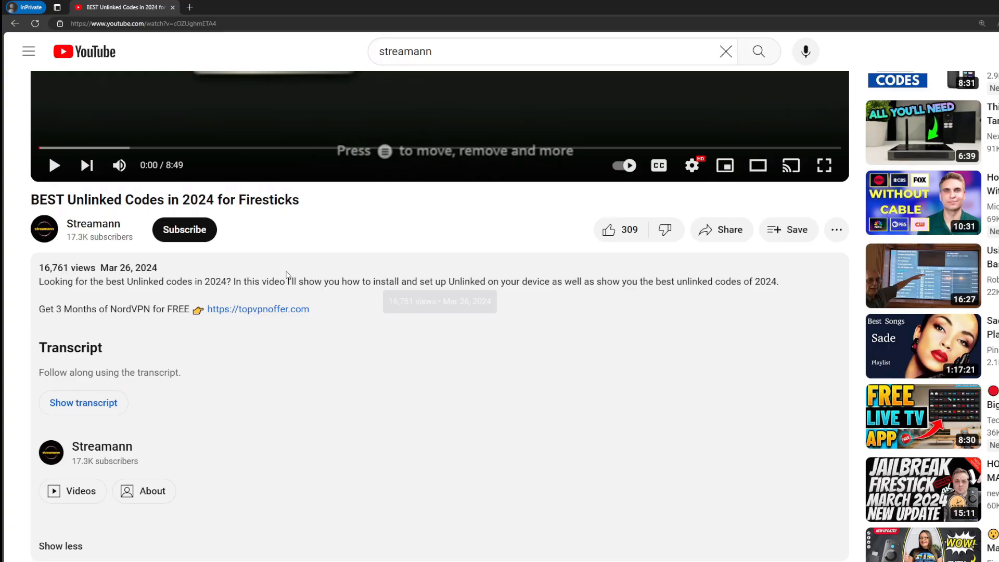
{"action": "scroll", "scroll_direction": "down", "scroll_amount": 3}
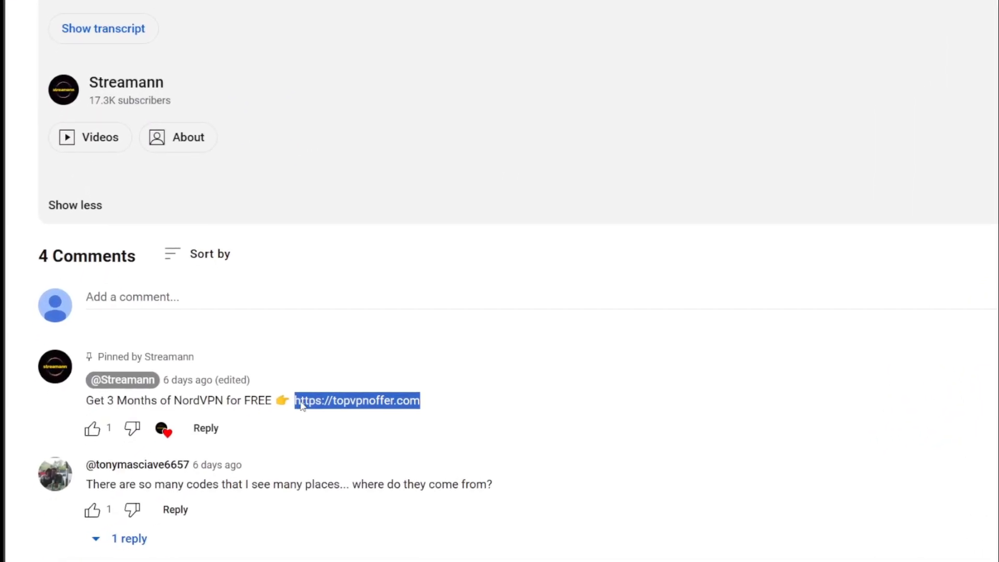
{"action": "left_click", "coordinate": [357, 401]}
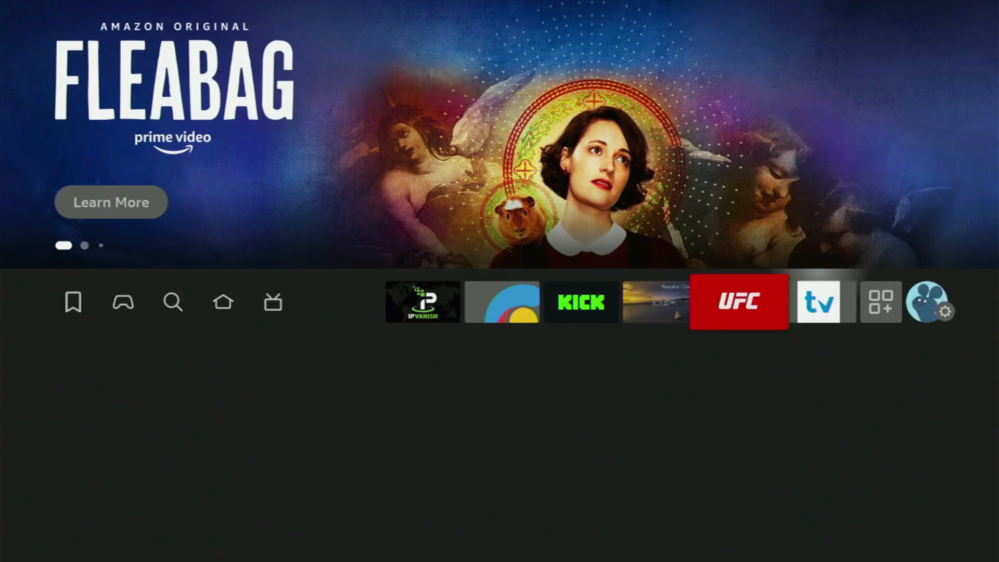
Launch Downloader from the Your Apps & Channels collection.
{"action": "left_click", "coordinate": [880, 301]}
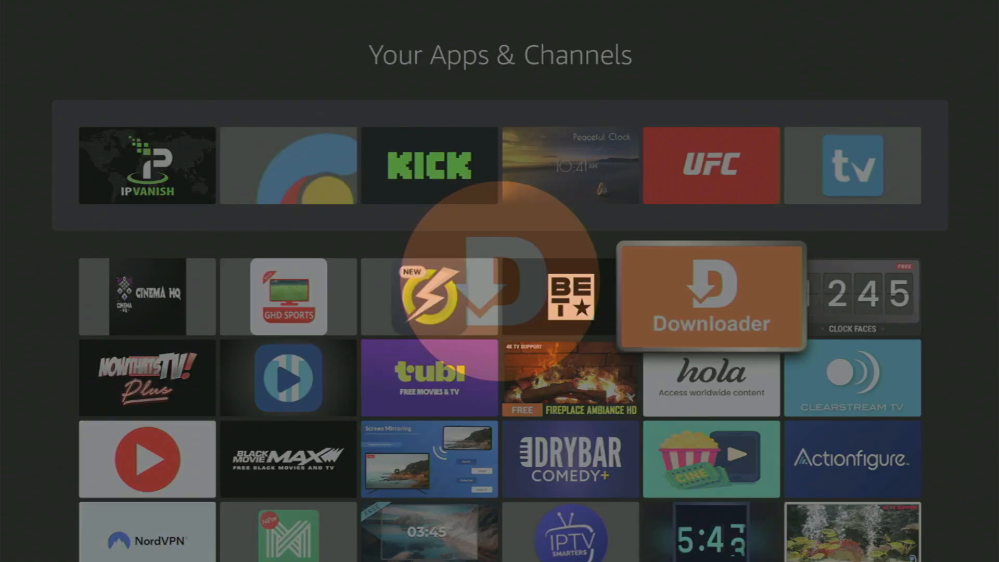
{"action": "left_click", "coordinate": [710, 296]}
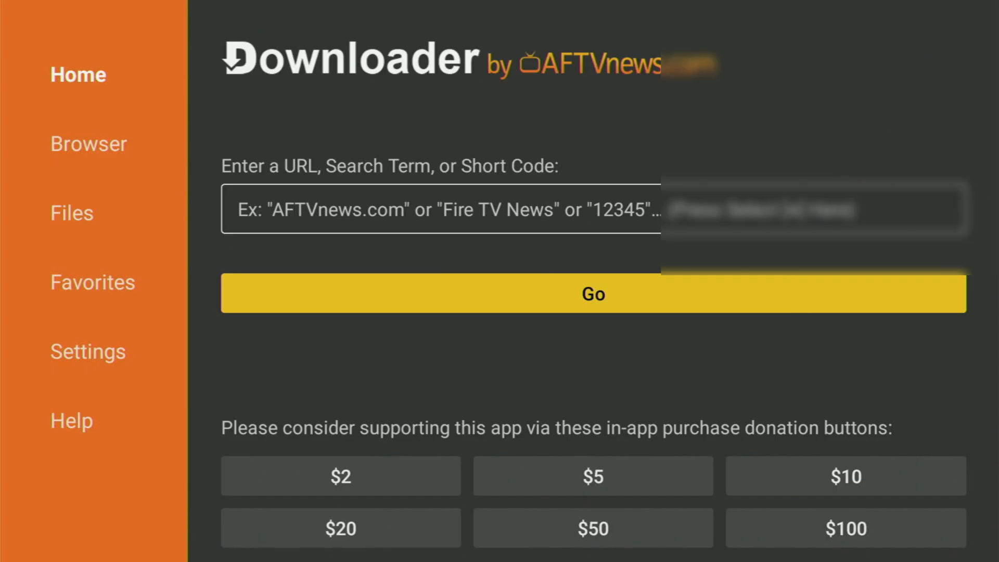
Enter the short code 1135305 into Downloader's URL field via the on-screen keyboard.
{"action": "left_click", "coordinate": [439, 209]}
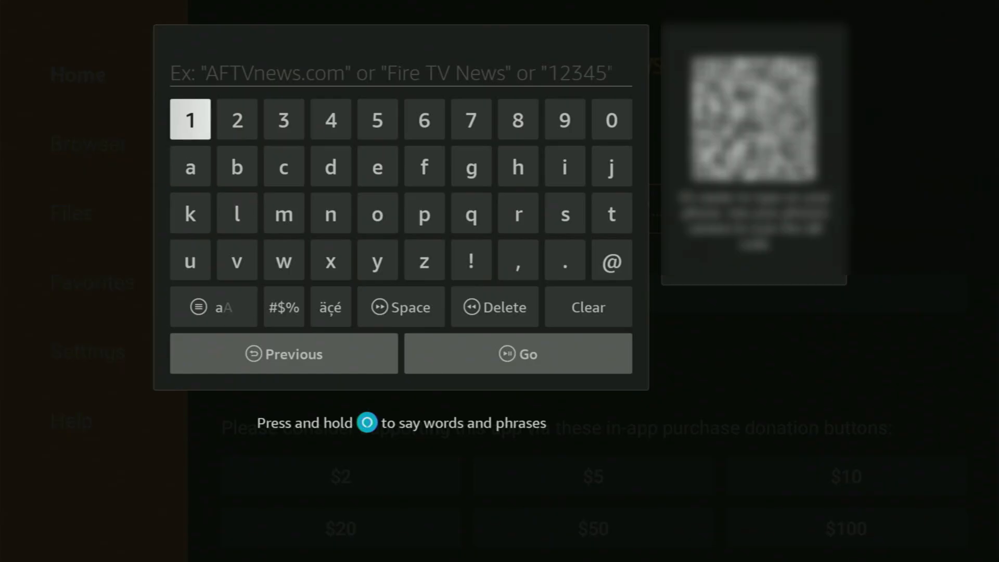
{"action": "left_click", "coordinate": [376, 119]}
{"action": "type", "text": "11353"}
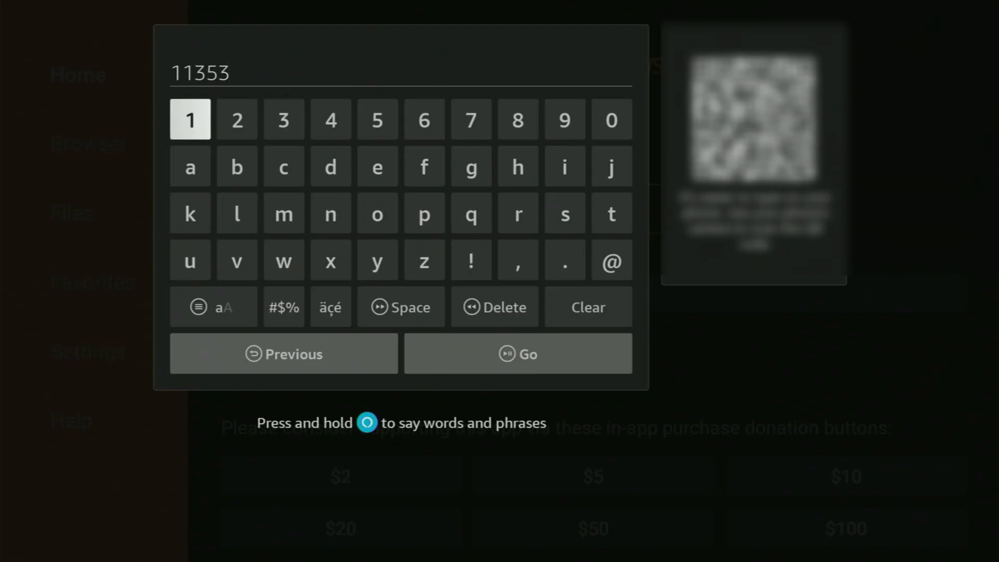
{"action": "left_click", "coordinate": [610, 120]}
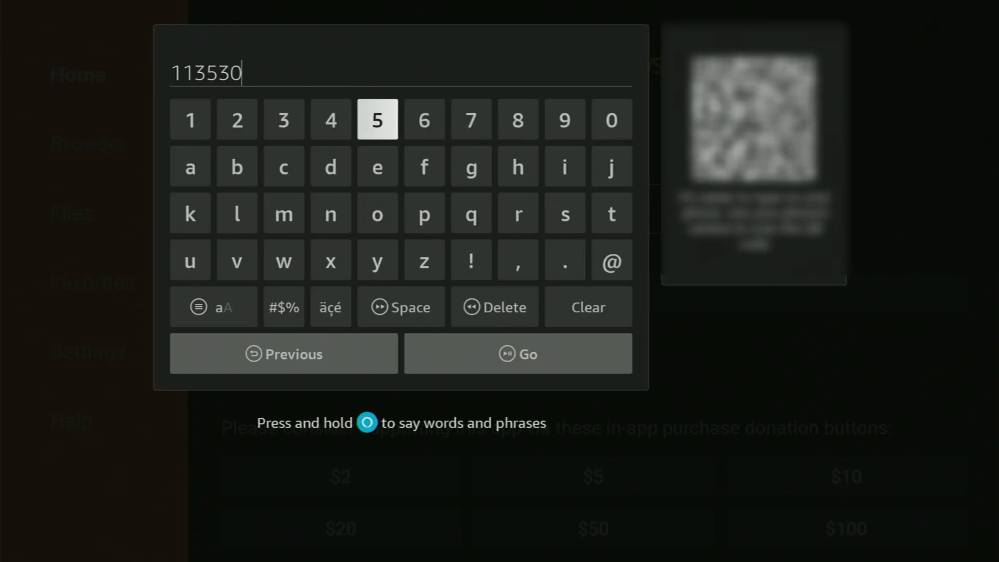
{"action": "left_click", "coordinate": [376, 120]}
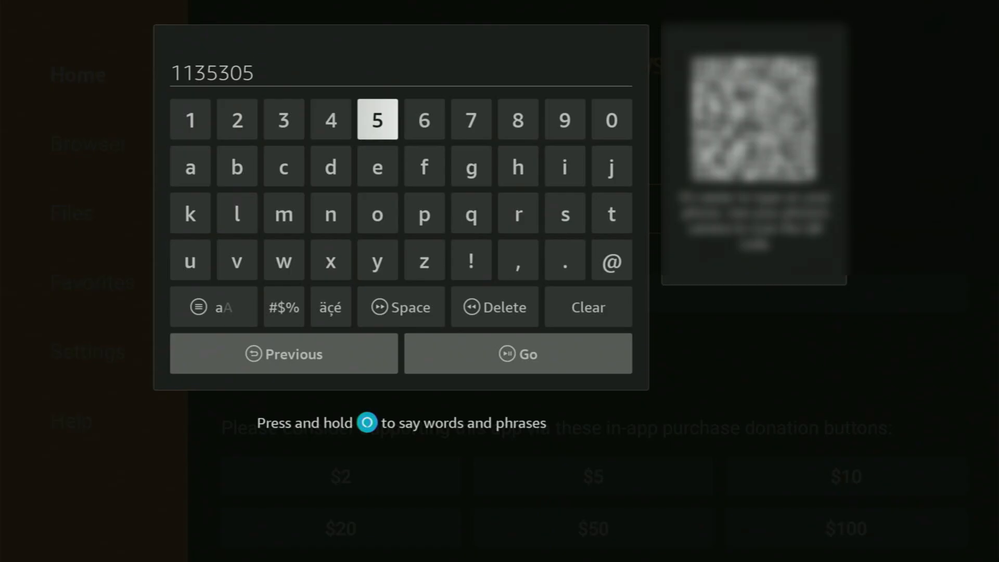
{"action": "left_click", "coordinate": [517, 354]}
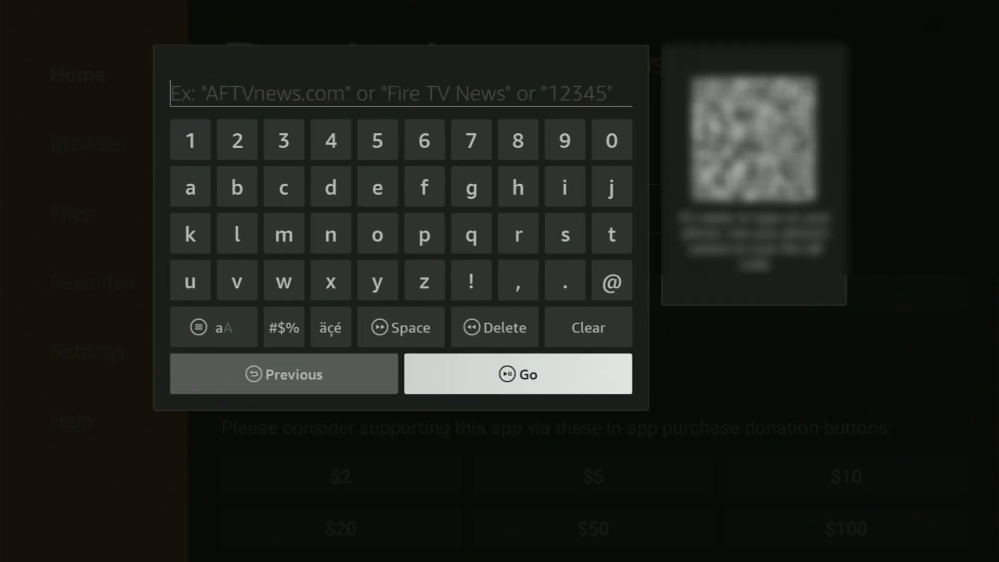
{"action": "left_click", "coordinate": [517, 374]}
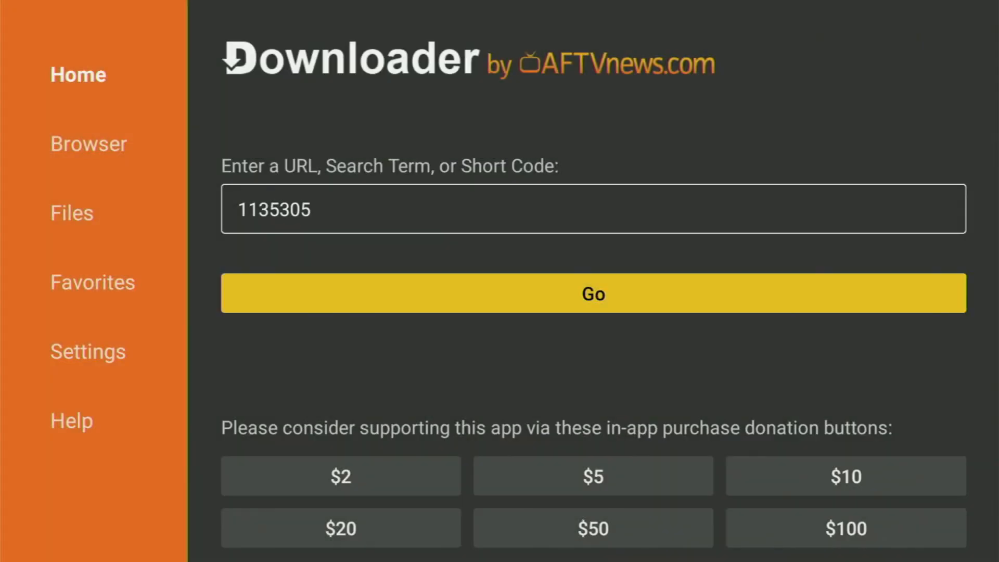
Go to fetch LiveNetTV_Amazon_1.8.1_Release.apk and install it from the Status dialog.
{"action": "left_click", "coordinate": [592, 294]}
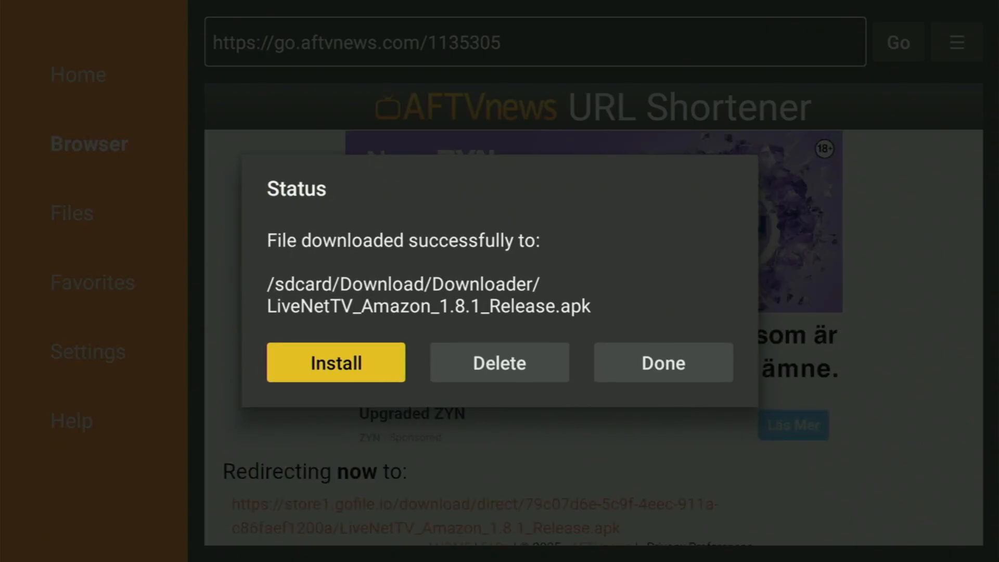
{"action": "left_click", "coordinate": [336, 362]}
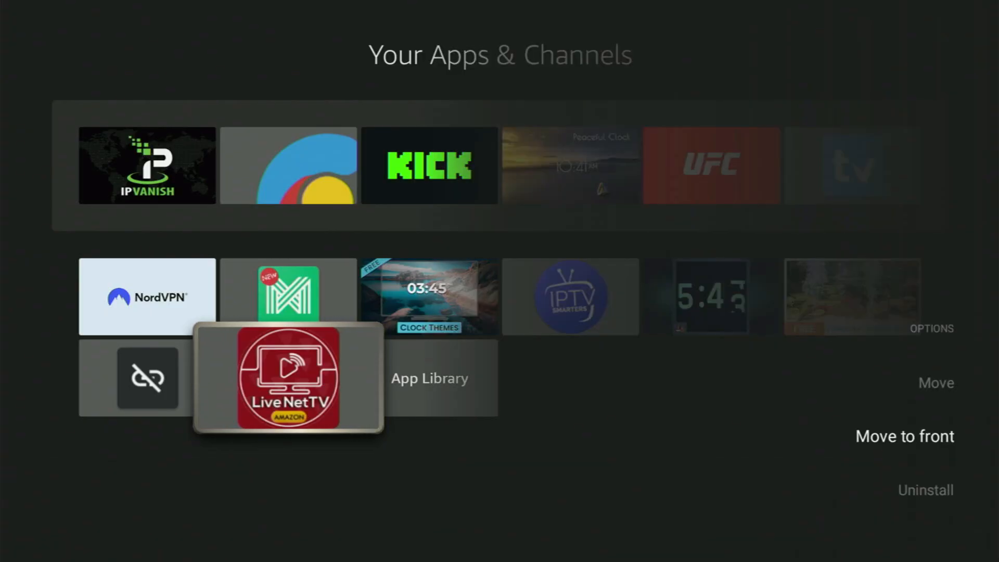
Move LiveNet TV to the front of Your Apps & Channels.
{"action": "left_click", "coordinate": [903, 436]}
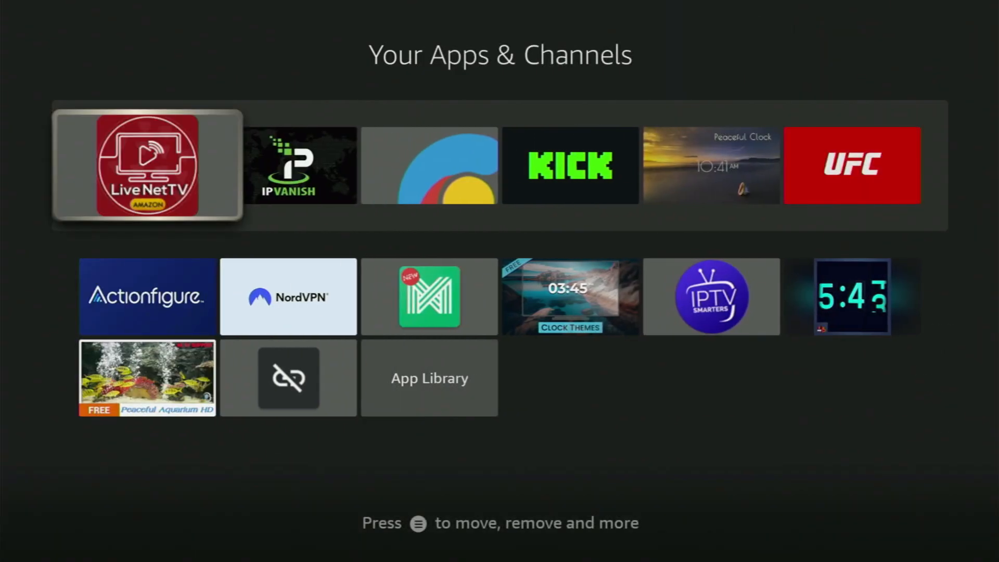